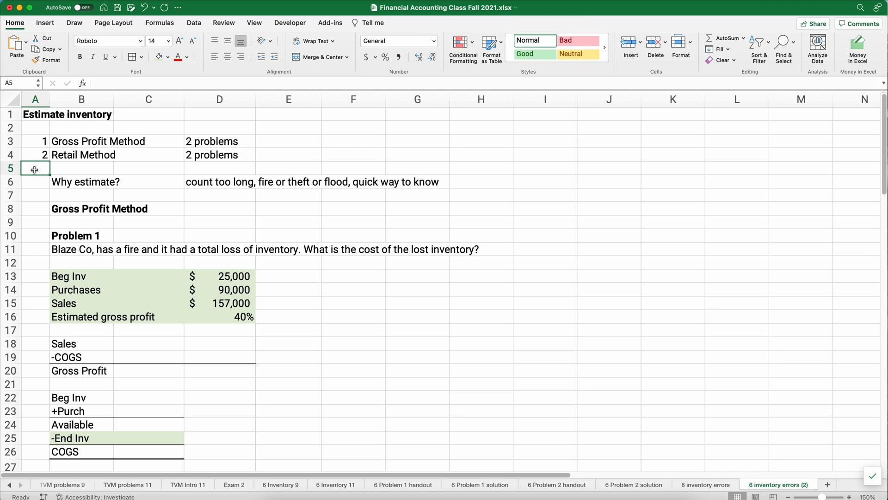
- Review Problem 1's given figures and select the percentage column of the gross profit table
left_click(82, 181)
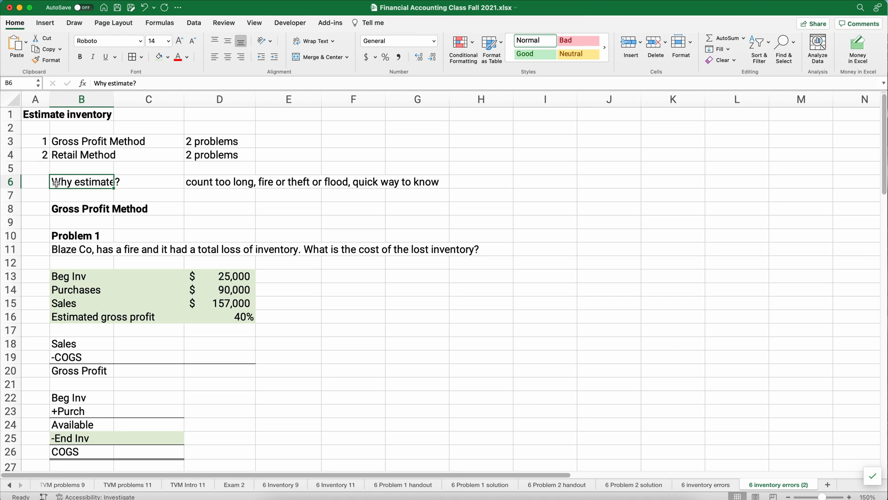
mouse_move(48, 224)
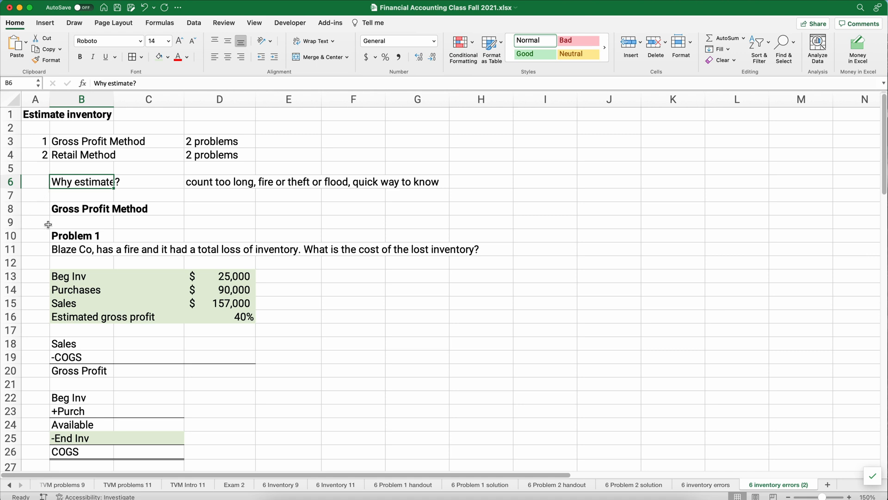
left_click(82, 209)
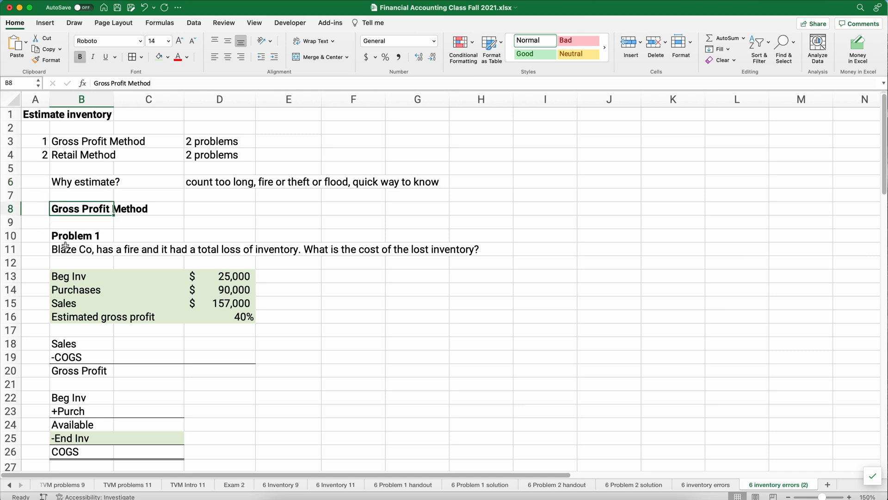
left_click(80, 235)
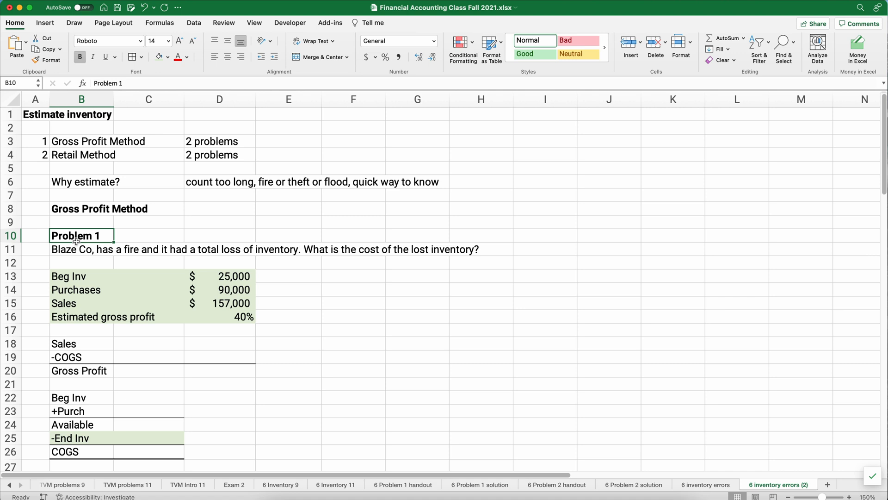
mouse_move(123, 279)
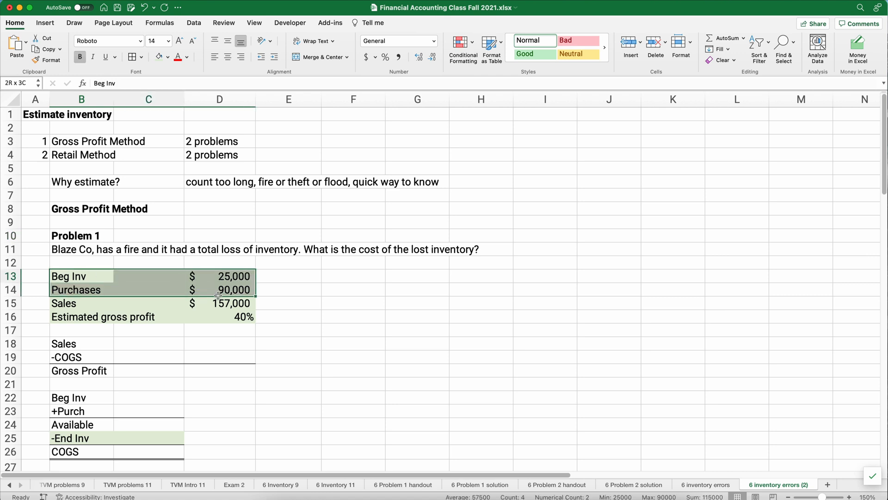
left_click(219, 317)
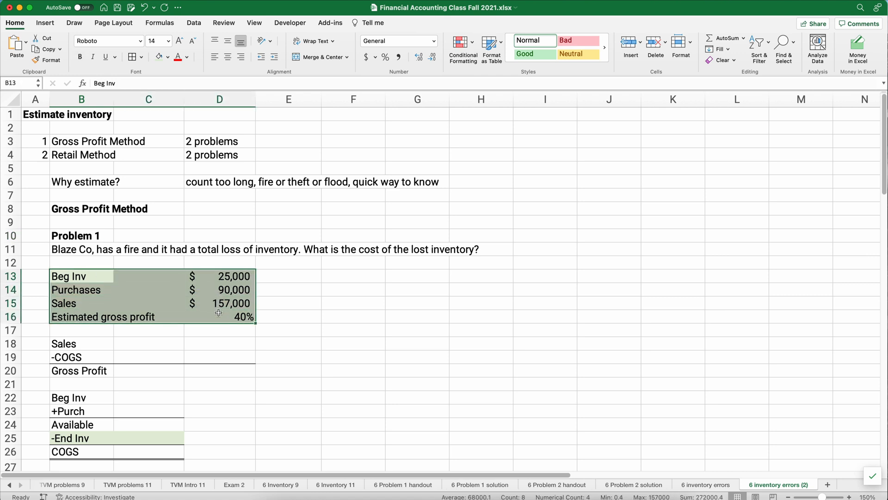
left_click(220, 317)
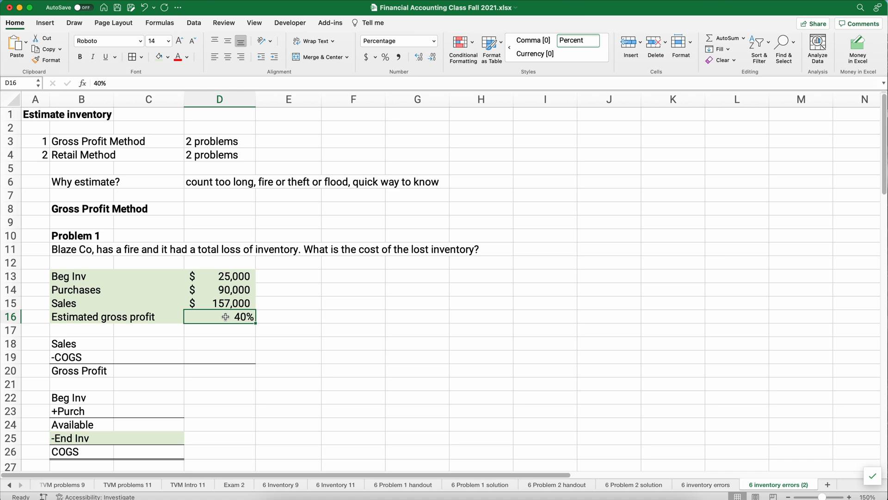
- Fill Problem 1's percentages: Sales 100%, Gross Profit linked to the 40% rate, COGS 60% by subtraction
left_click(220, 343)
type("100")
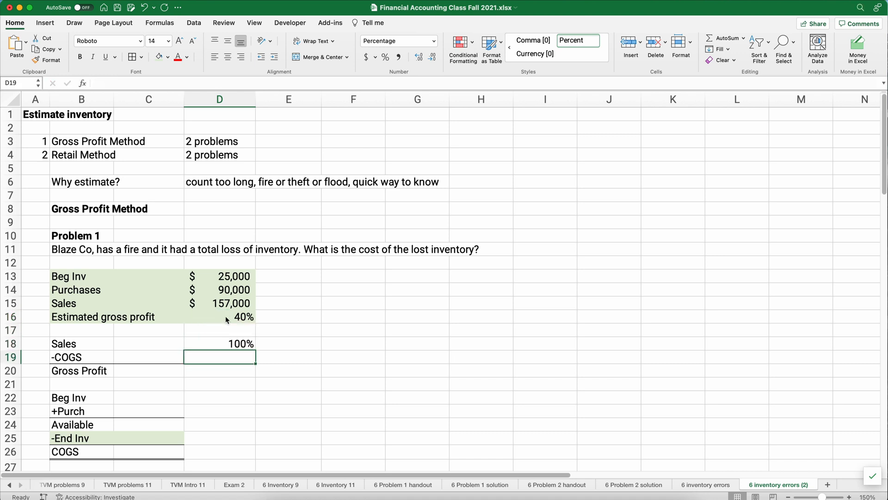
left_click(219, 383)
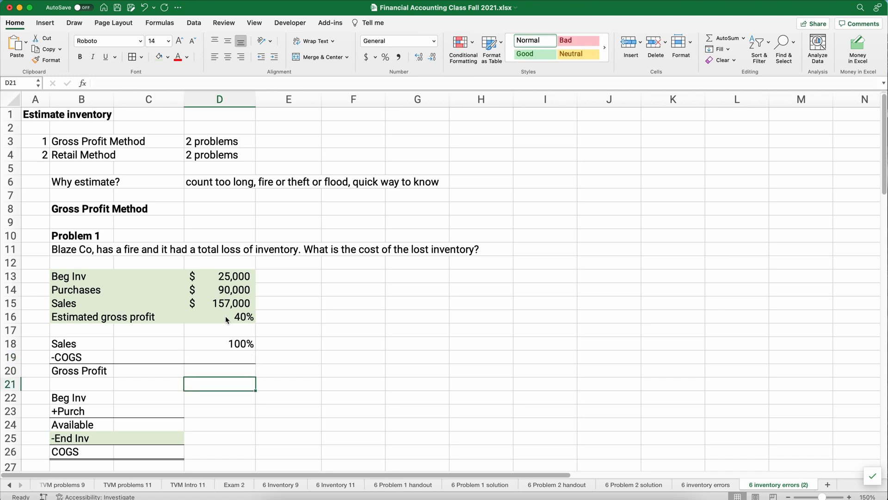
type("=D16")
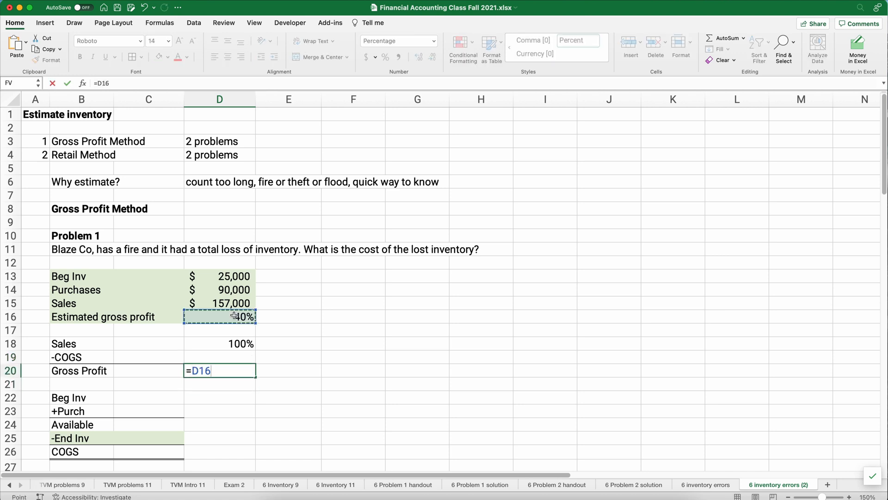
key("Return")
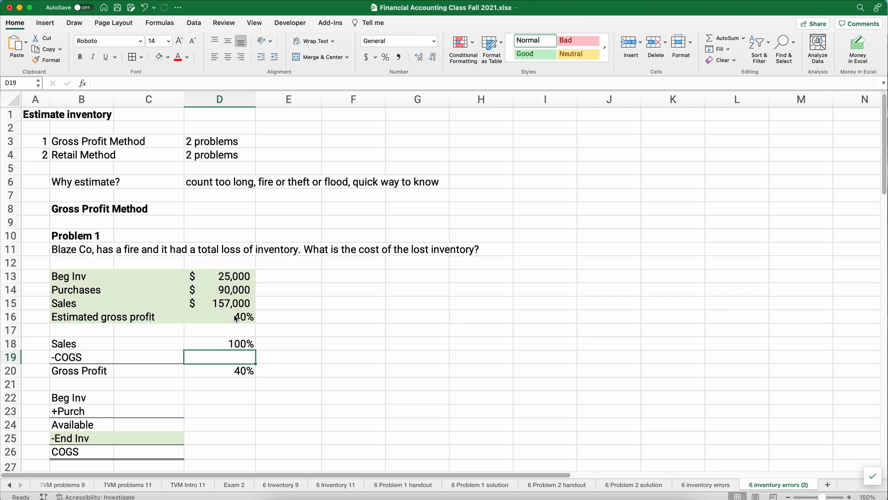
type("=D18-D20")
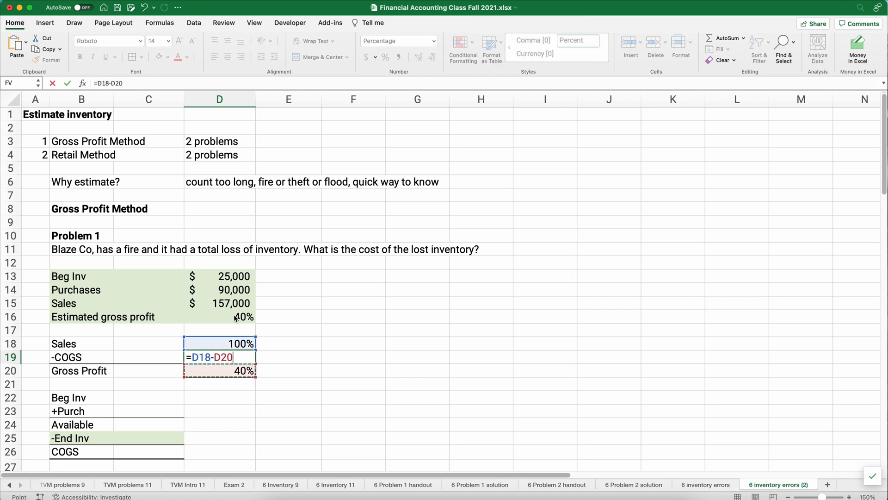
key("Return")
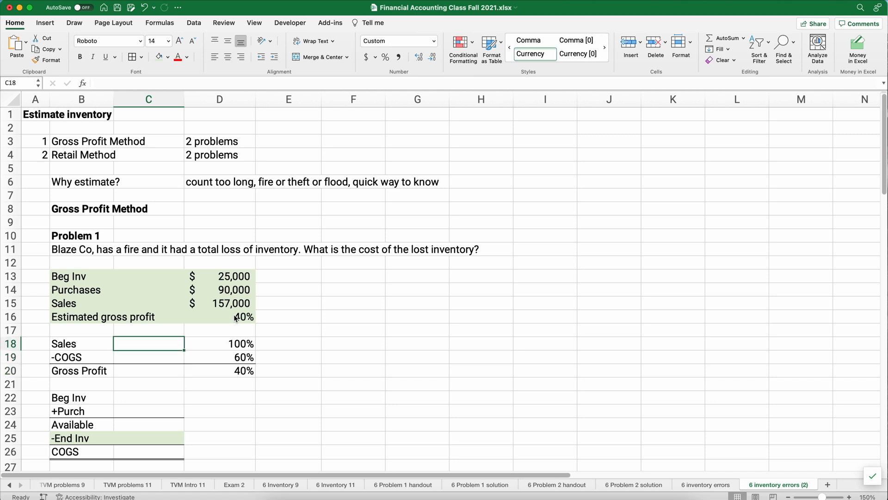
- Link Sales $157,000 from the given data and compute COGS $94,200 as sales times the COGS rate
type("=")
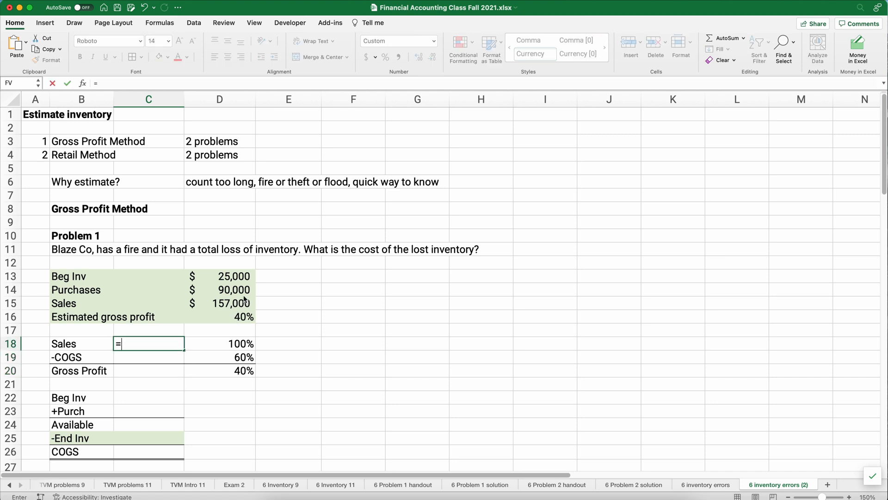
key("Return")
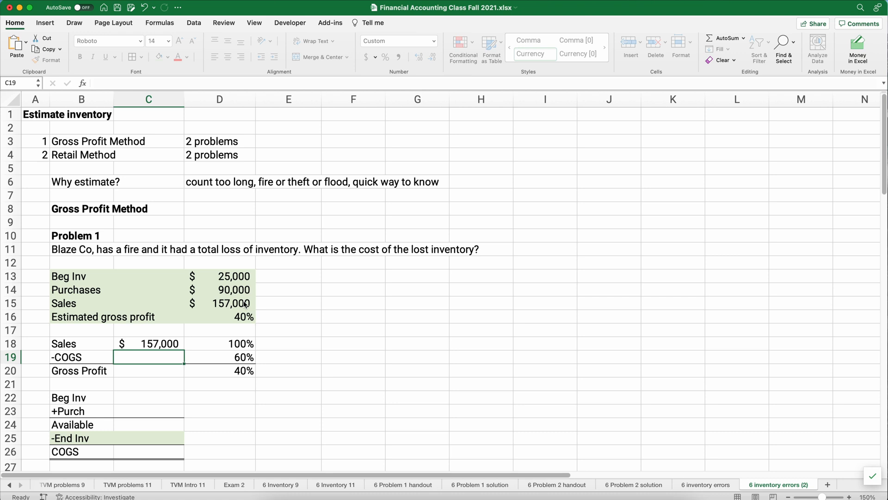
type("=")
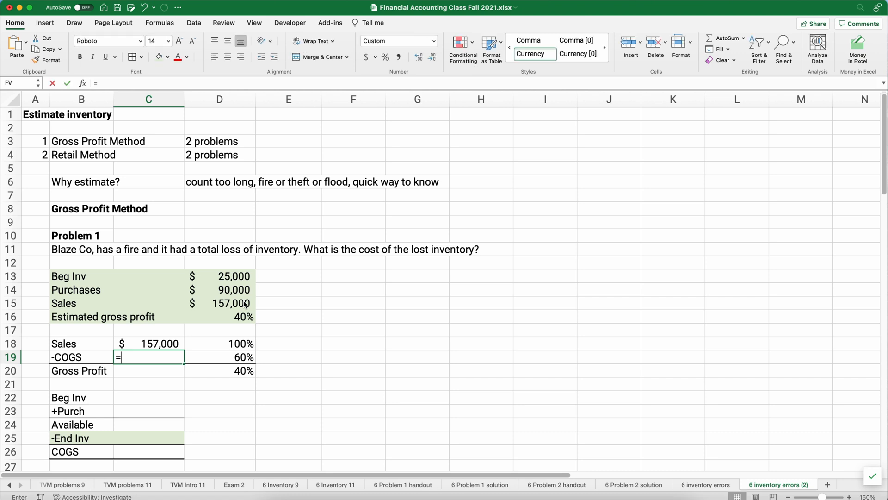
left_click(148, 343)
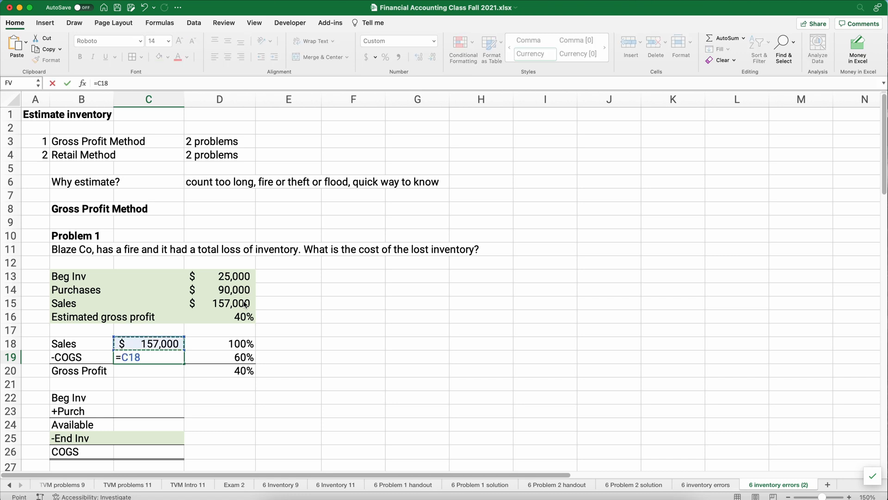
key("Return")
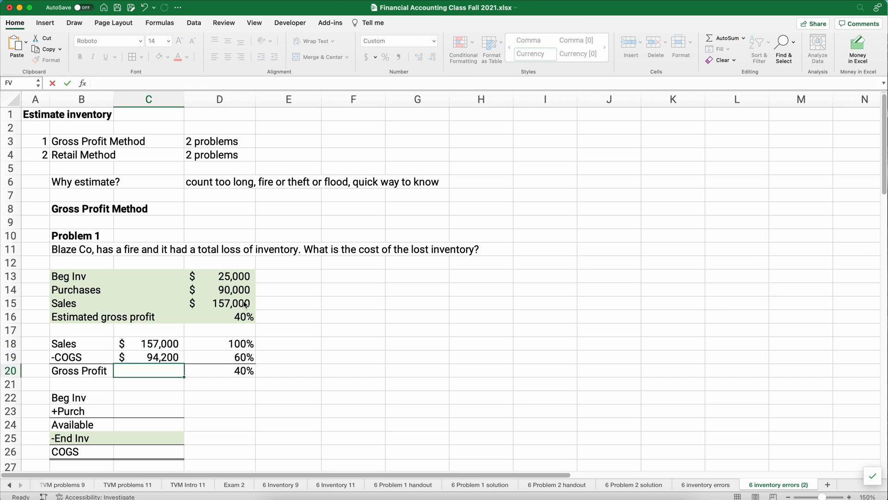
- Compute Gross Profit $62,800 as sales times the gross profit rate and as sales minus COGS
type("=")
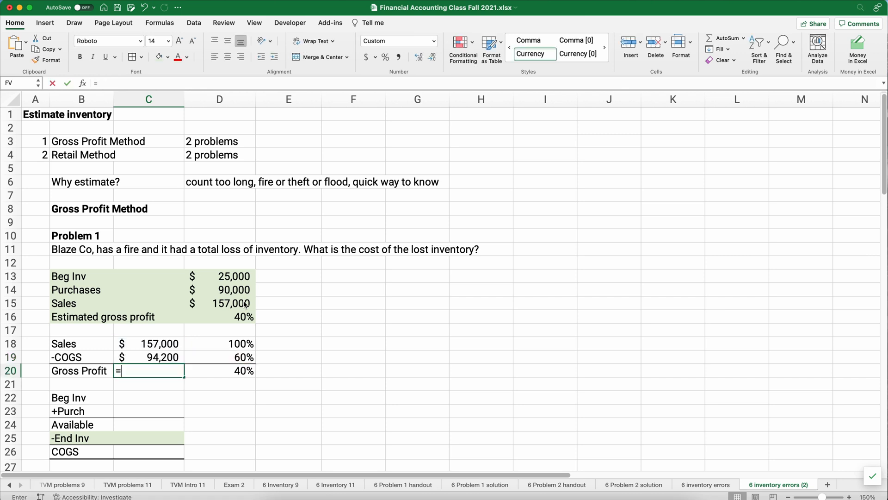
left_click(148, 344)
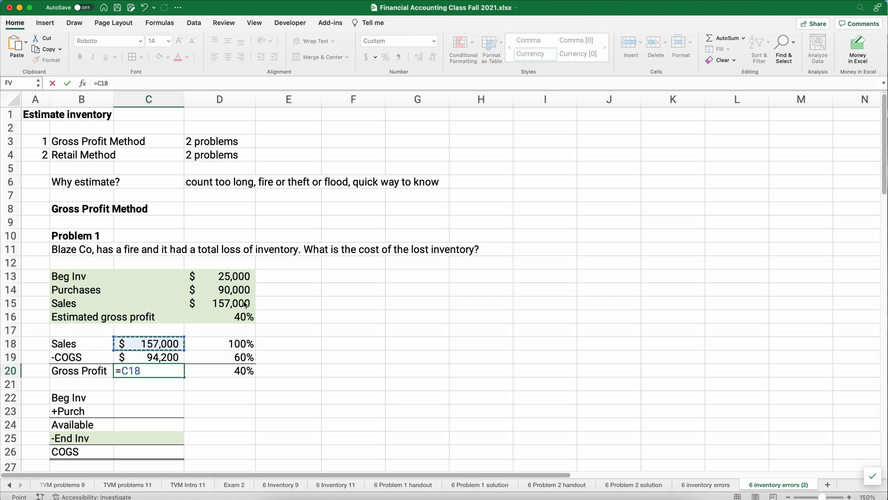
type("*")
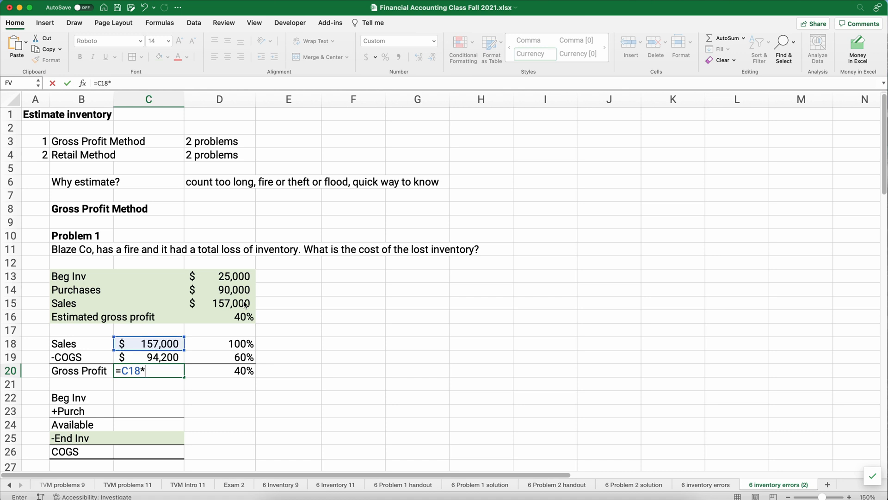
left_click(219, 370)
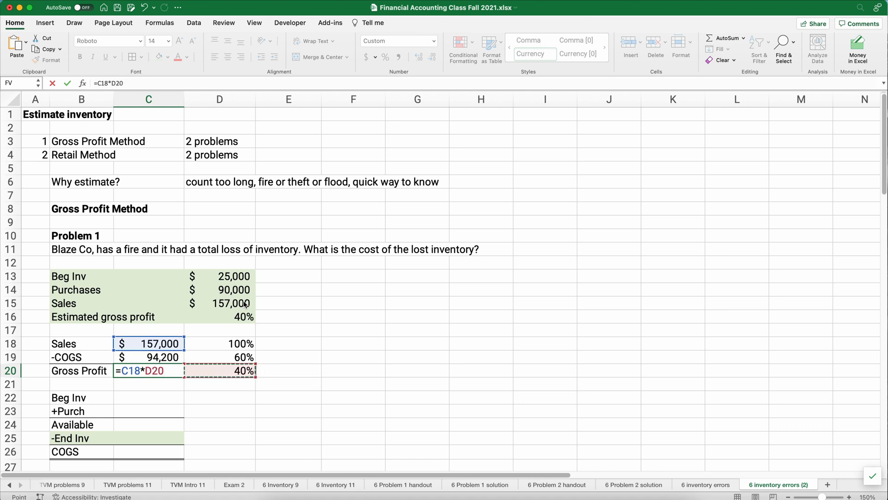
key("Return")
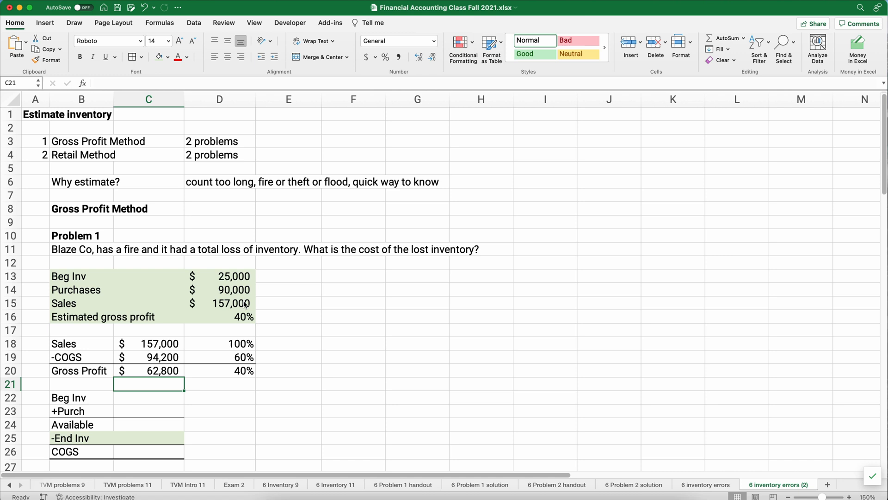
type("=C18-C19")
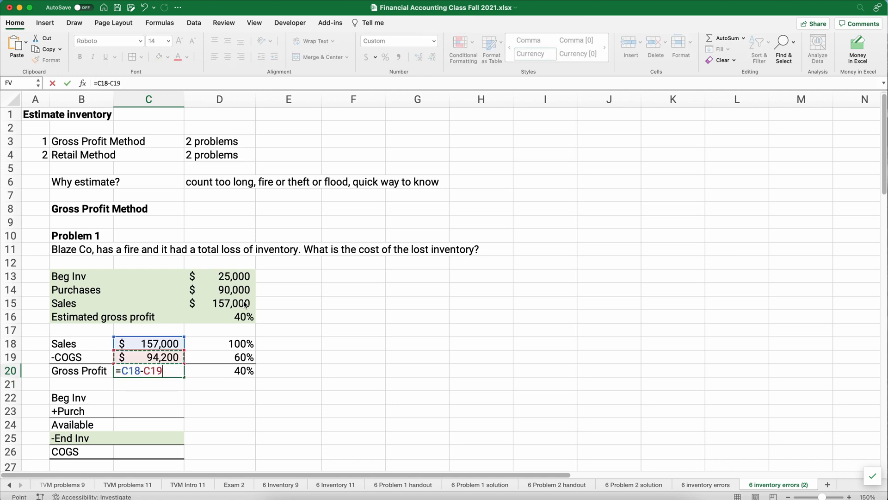
key("Return")
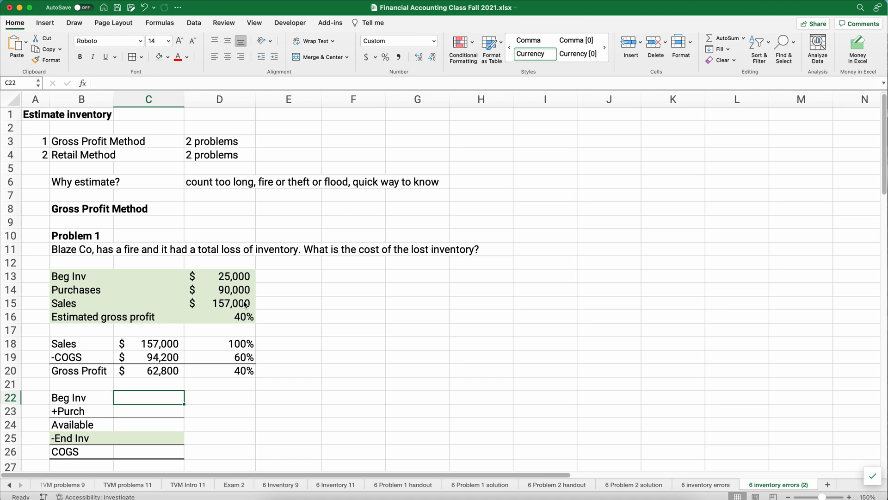
- Link Beg Inv $25,000 and Purchases $90,000 and total them into Available $115,000 with SUM
type("=")
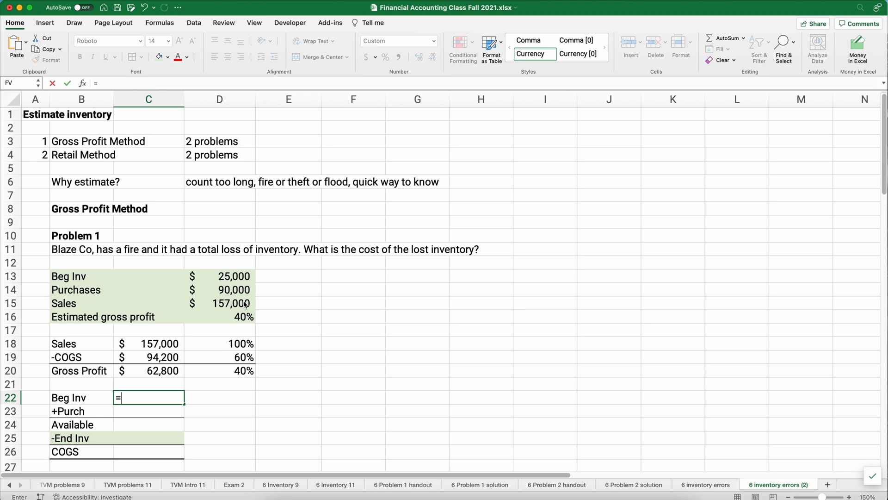
left_click(220, 275)
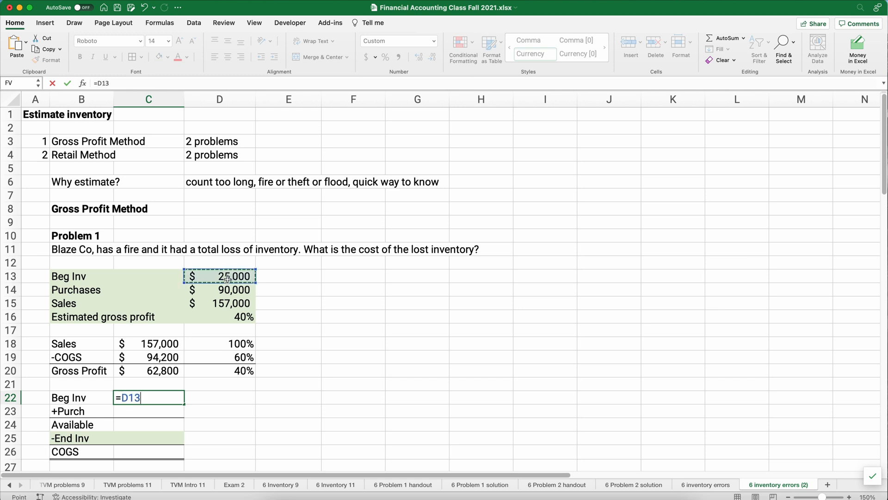
key("Return")
type("=D14")
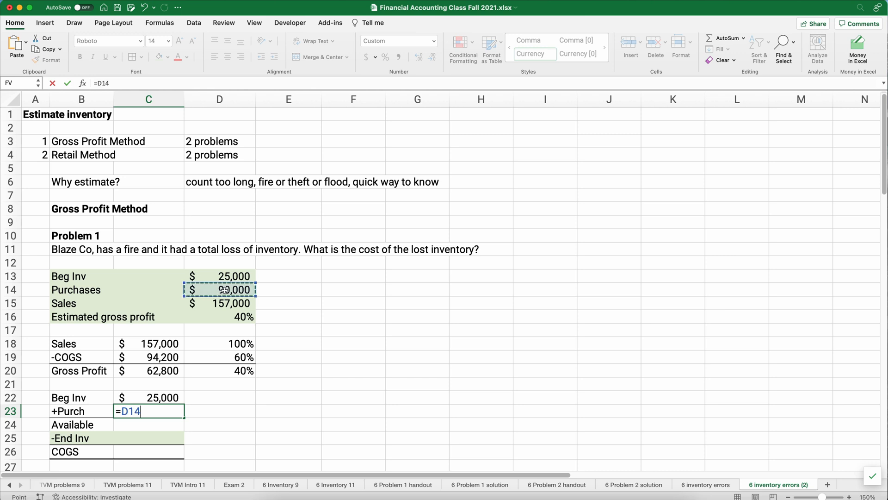
key("Return")
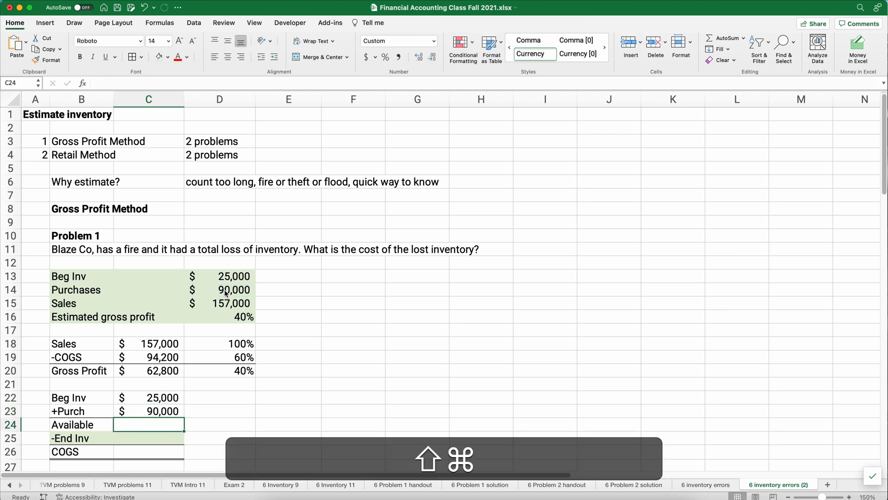
type("=SUM(C22:C23)")
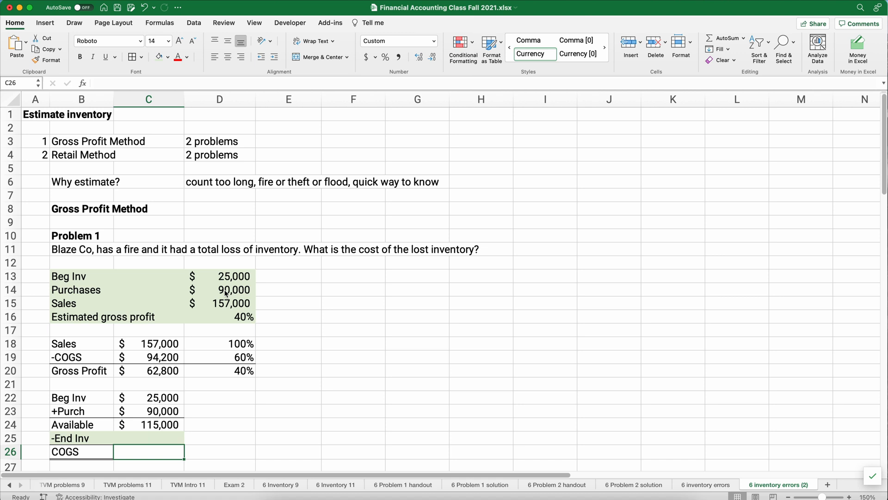
- Link COGS $94,200 from the gross profit table and compute ending inventory $20,800 as Available minus COGS
type("=")
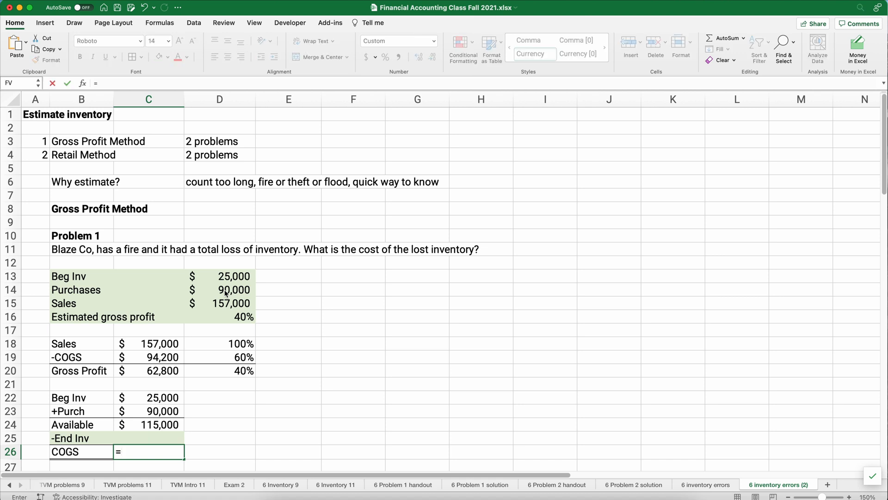
left_click(148, 357)
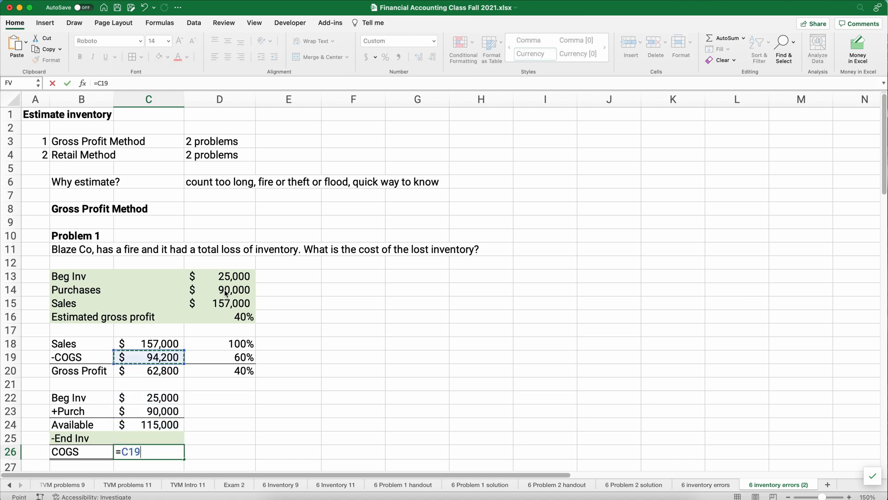
key("Return")
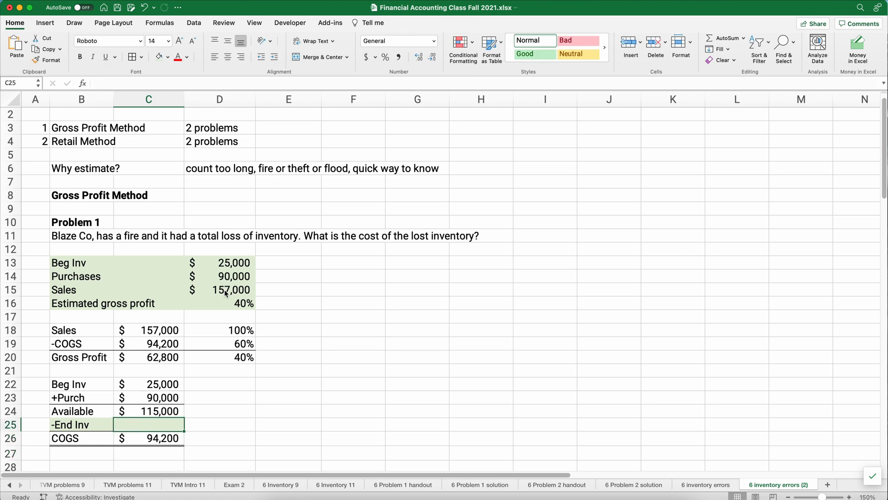
type("=C24")
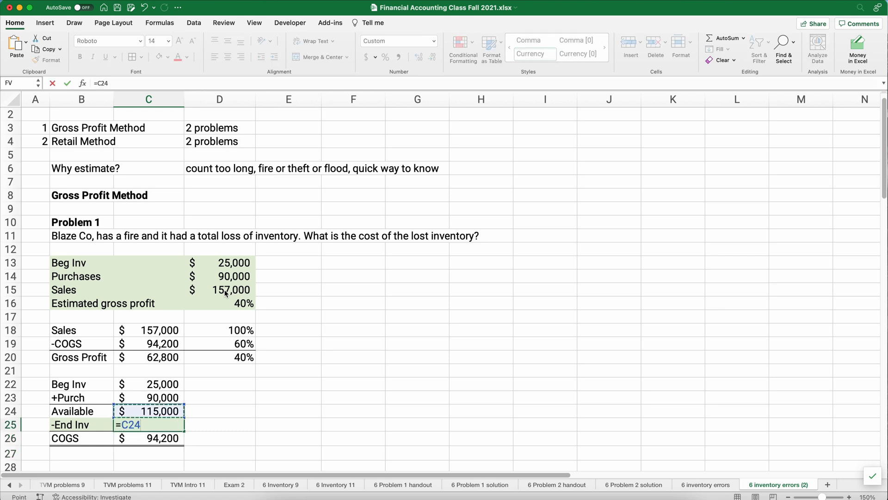
type("-C26")
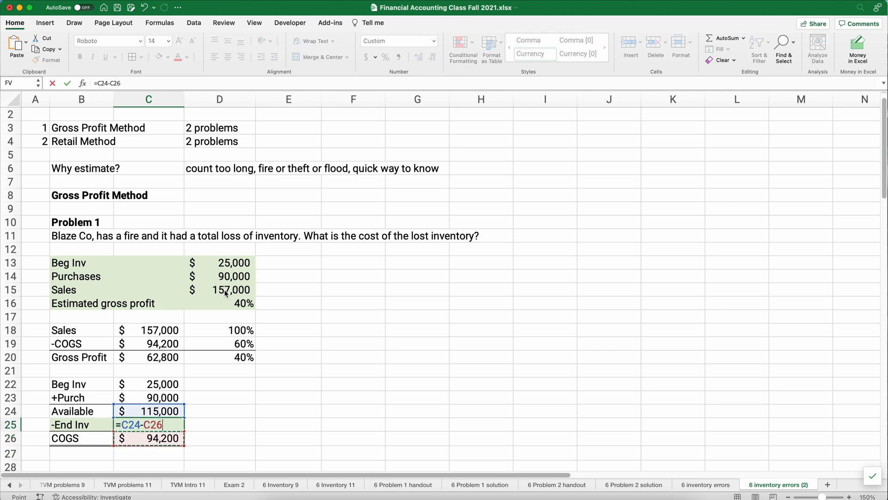
key("Return")
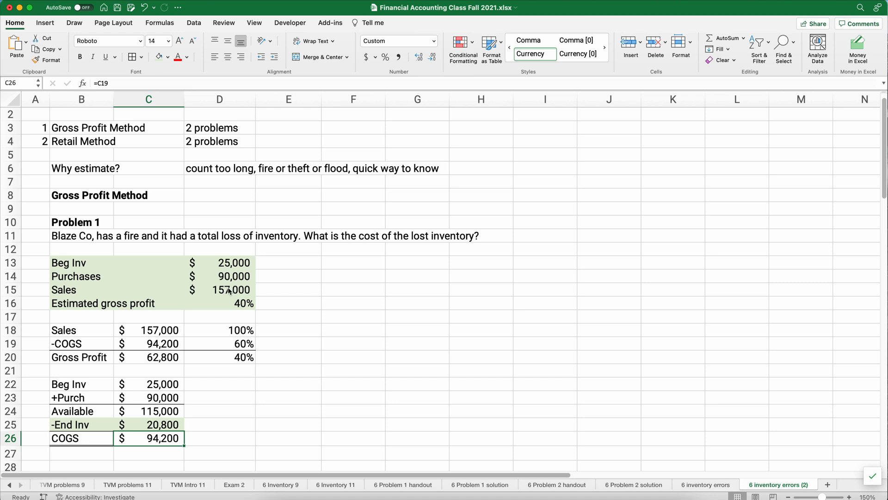
- Overwrite Problem 1's $25,000 beginning inventory with a test value of 3500
left_click(220, 304)
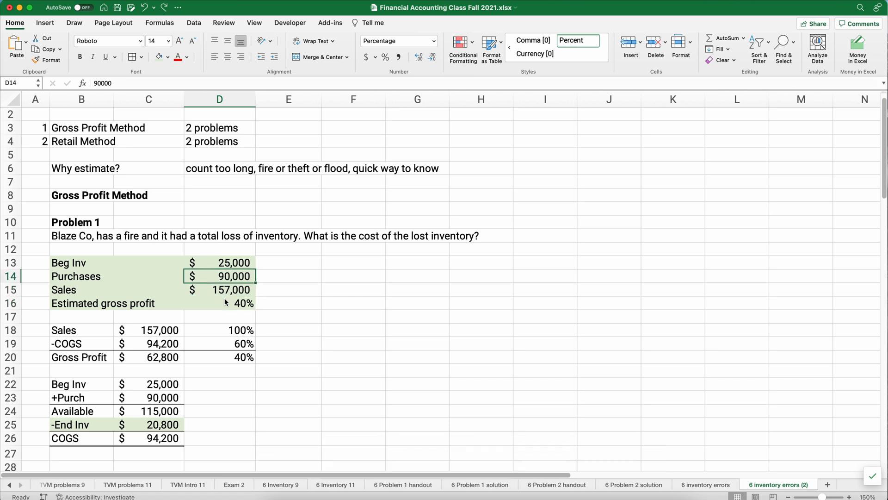
left_click(219, 262)
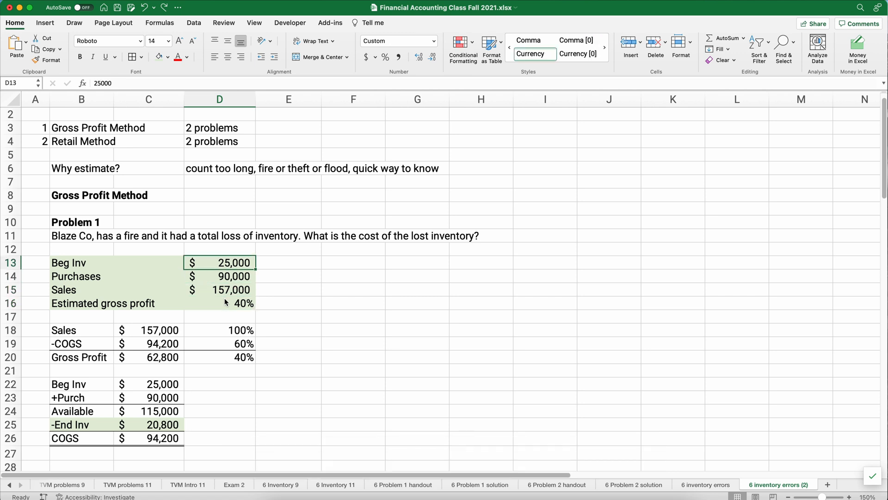
type("3500")
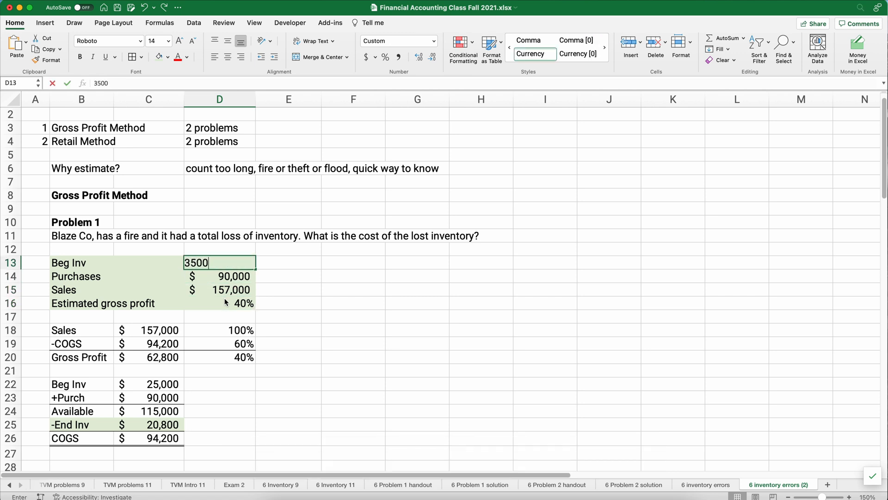
- Commit the test value, undo it back to $25,000, and scroll down to Problem 2
key("Return")
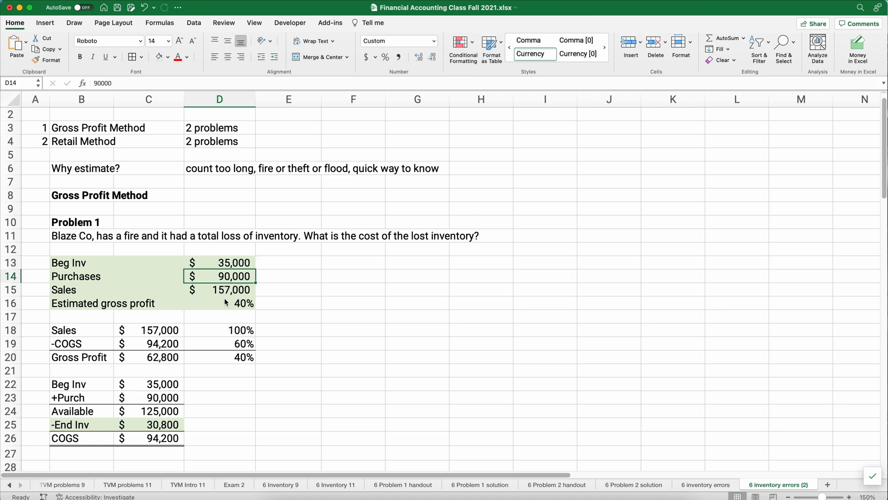
key("cmd+z")
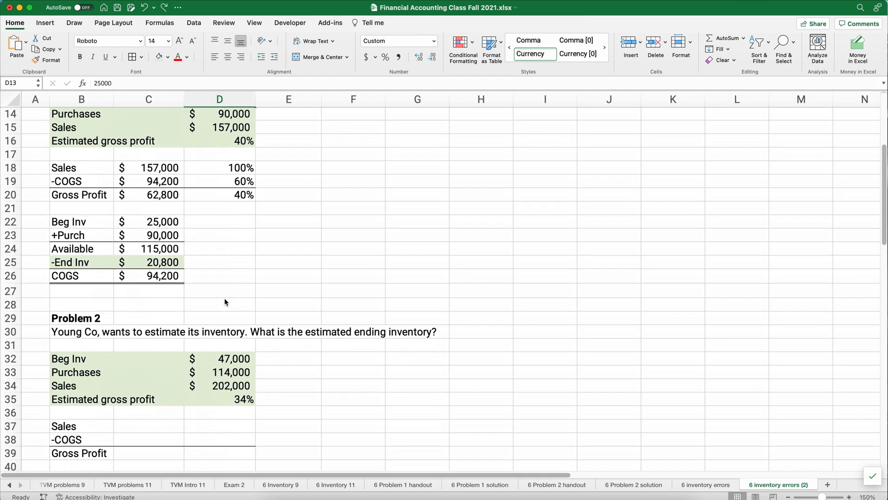
scroll("down", 3)
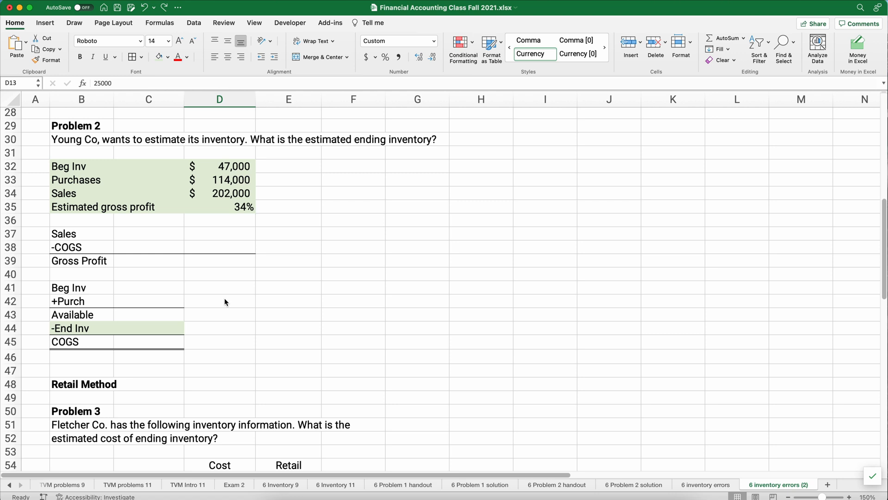
mouse_move(218, 206)
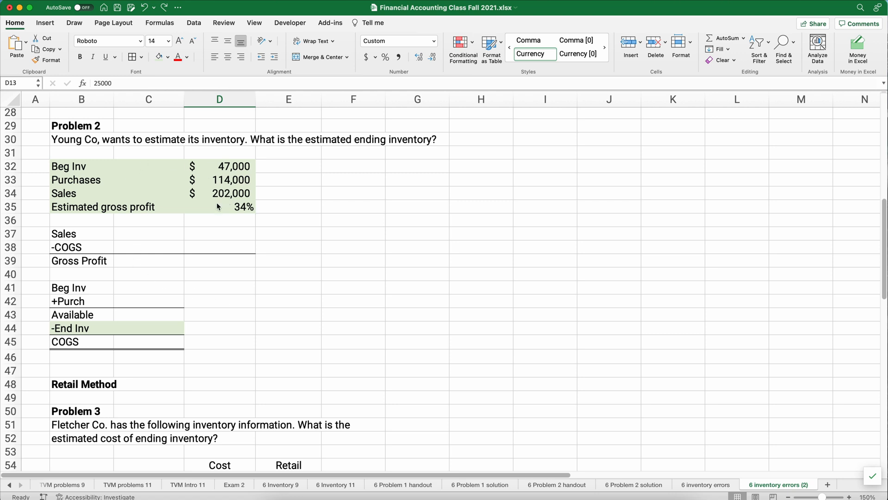
mouse_move(148, 253)
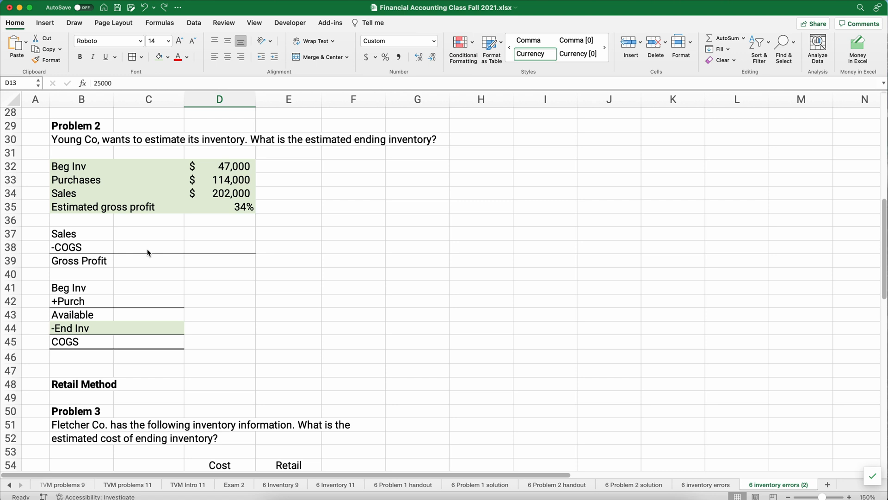
- Fill Problem 2's percentages: Sales 100%, Gross Profit 34% linked from the rate, COGS 66% by subtraction
left_click(220, 233)
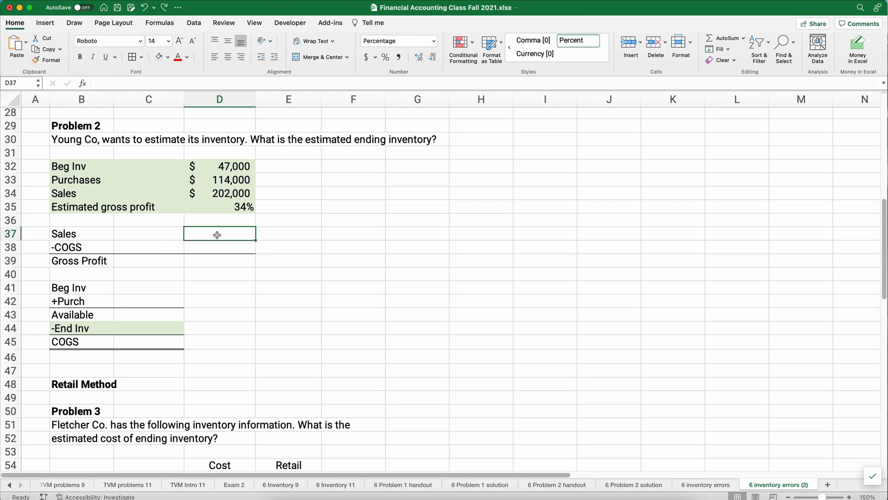
type("1%")
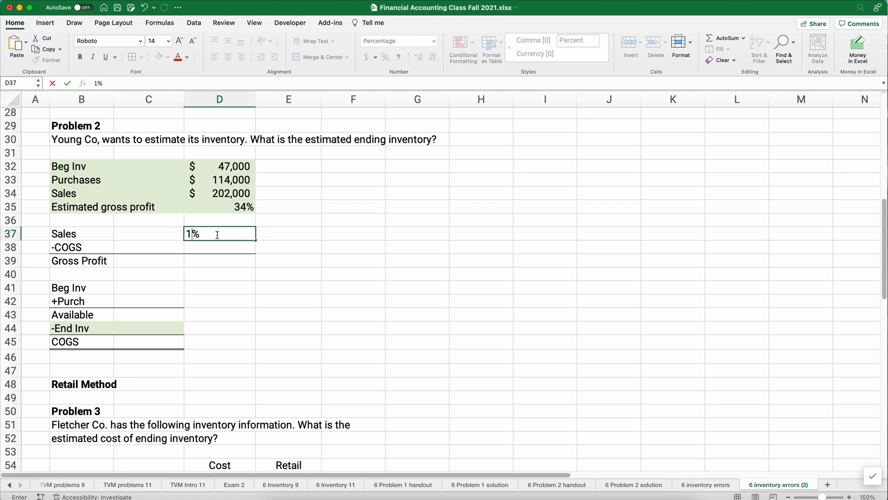
key("Return")
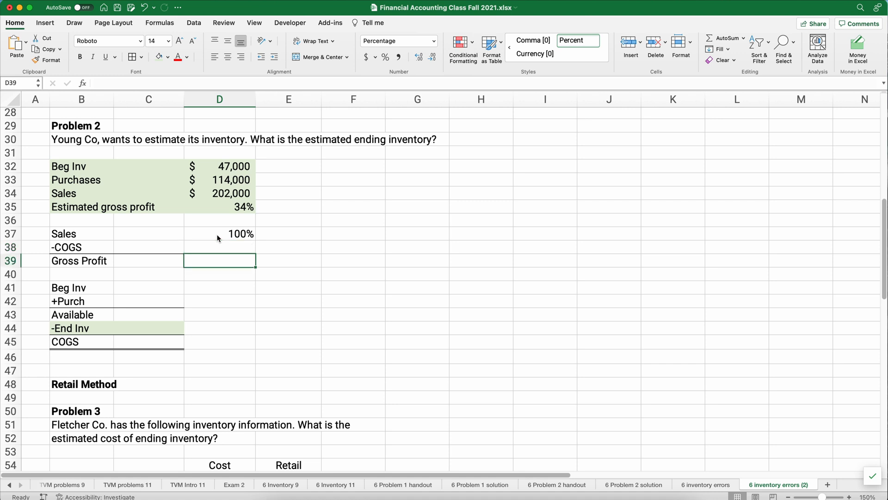
type("=D36")
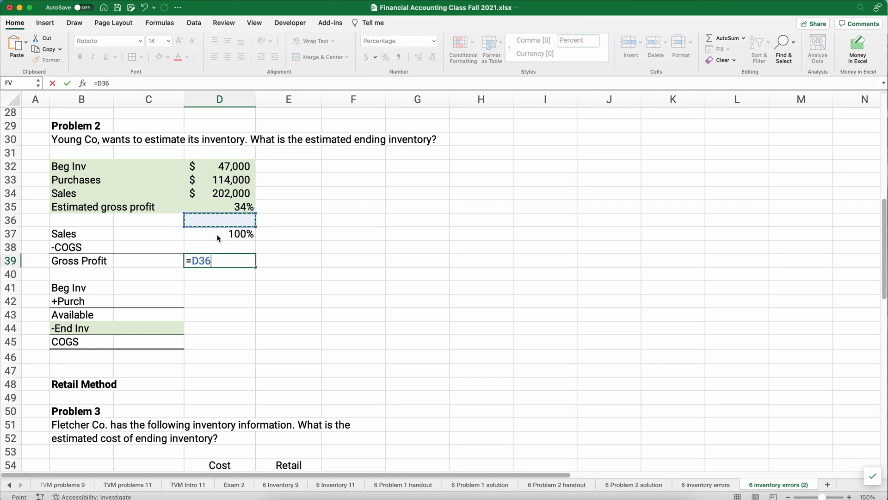
key("Return")
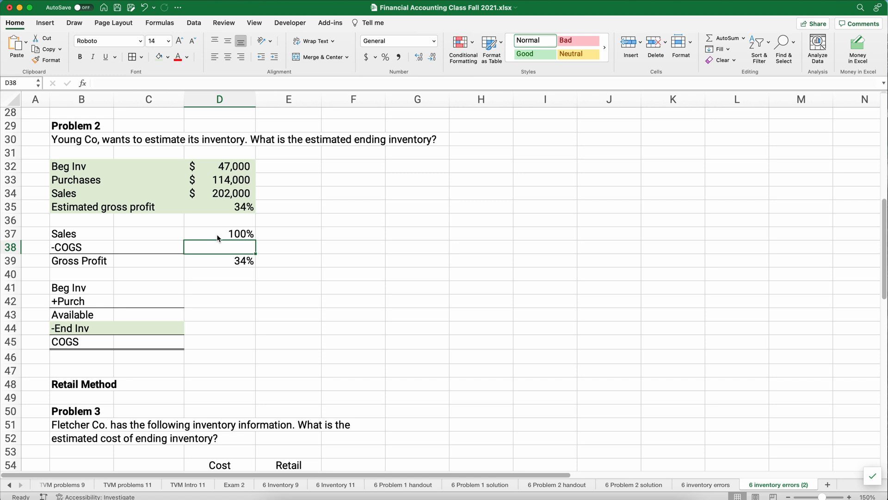
type("=D37")
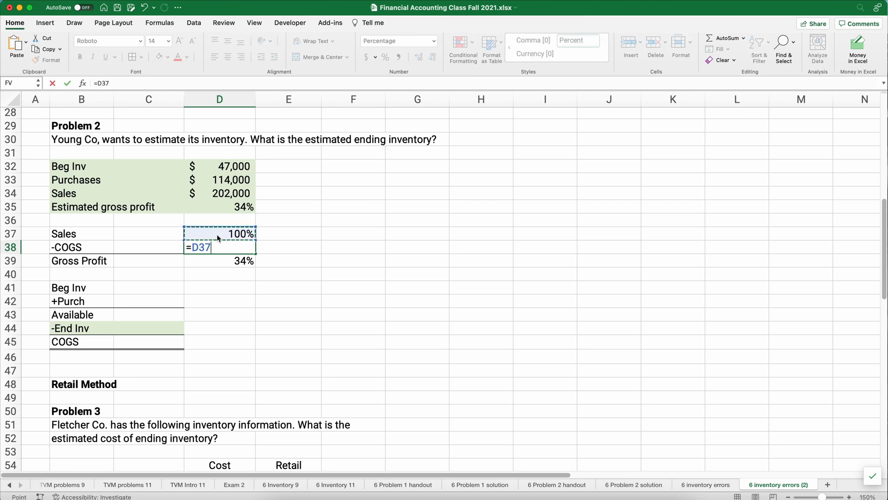
type("-D39")
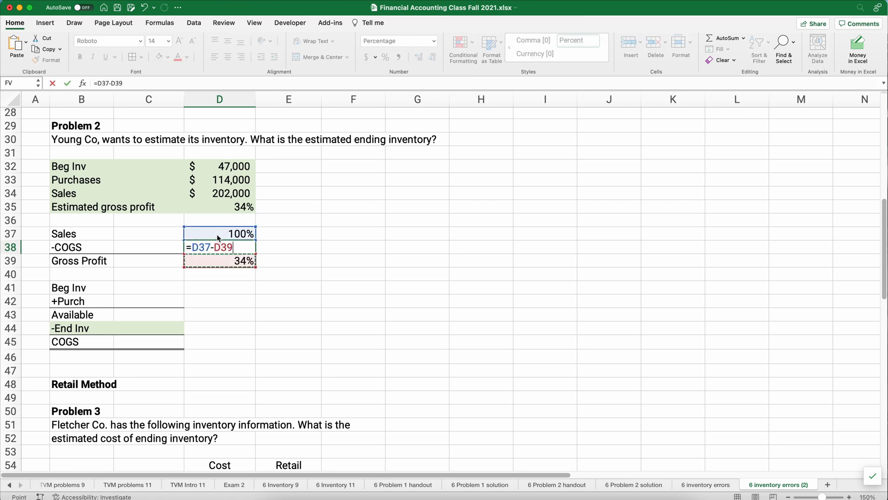
key("Return")
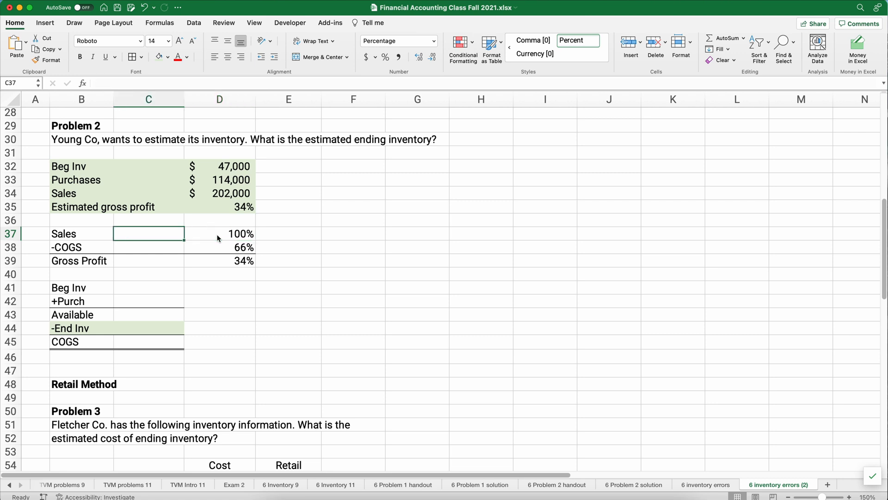
- Compute Problem 2's dollar amounts: Sales $202,000, COGS $133,320 and Gross Profit $68,680 with linked formulas
type("=C34")
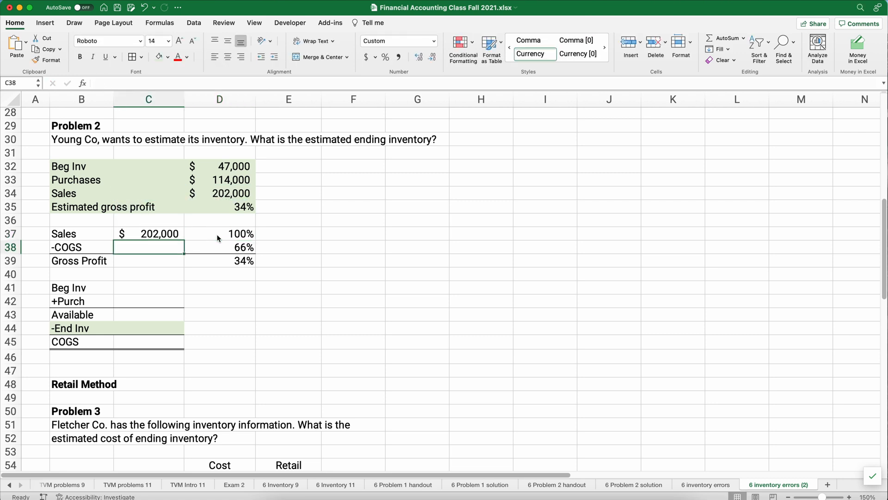
type("=C37*D38")
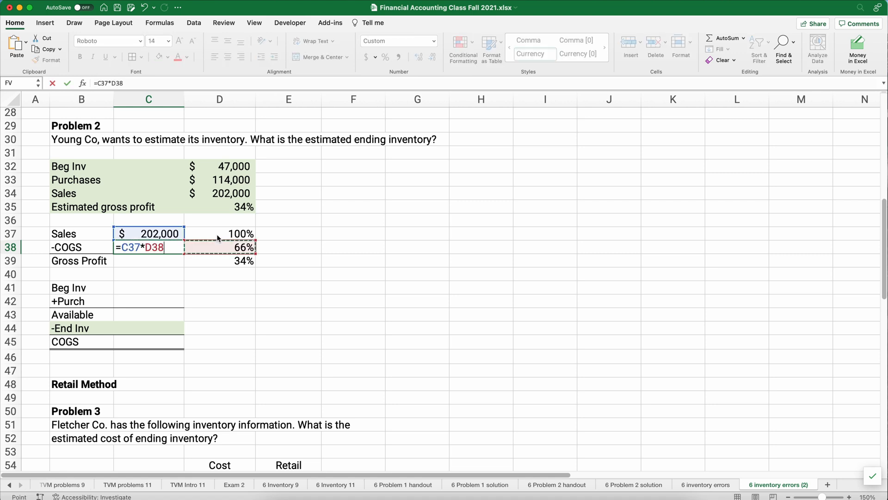
key("Return")
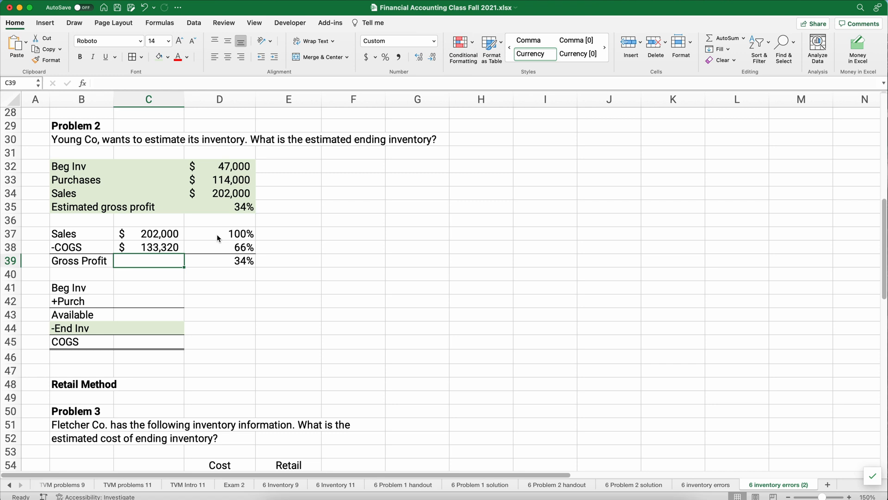
type("=C37")
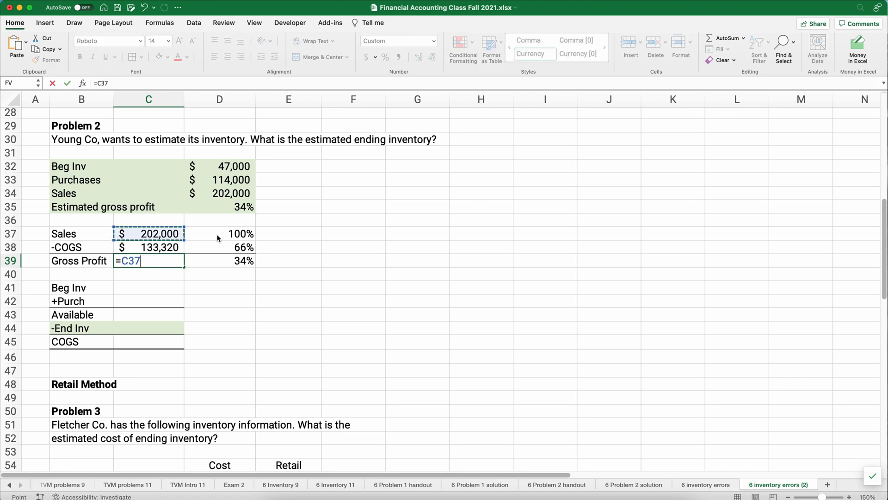
key("Return")
type("=")
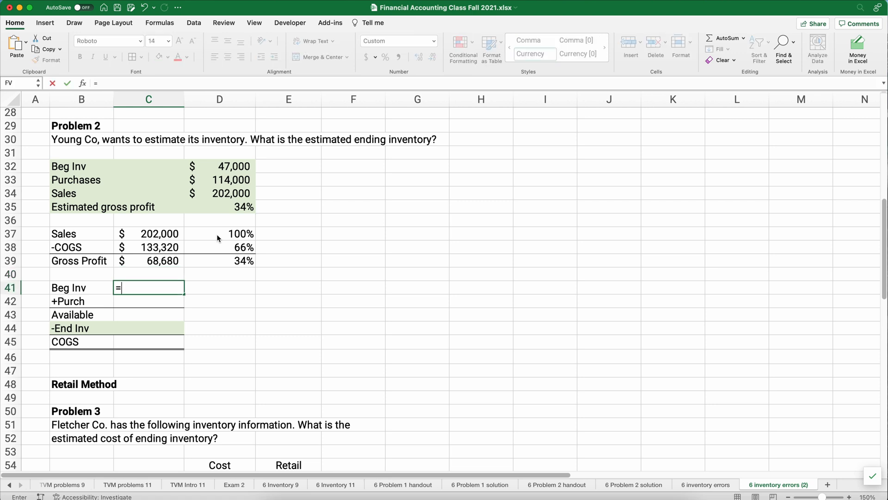
- Link Beg Inv $47,000 and Purchases $114,000 and total them into Available $161,000
left_click(148, 179)
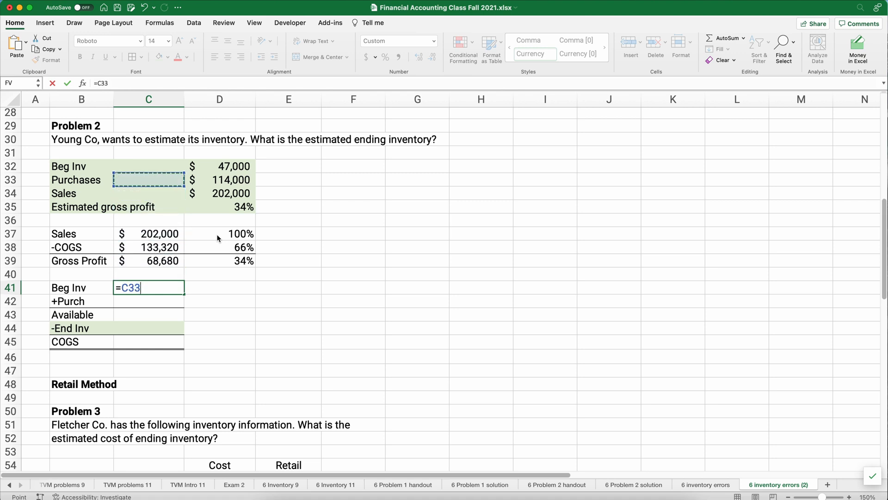
left_click(221, 165)
type("=")
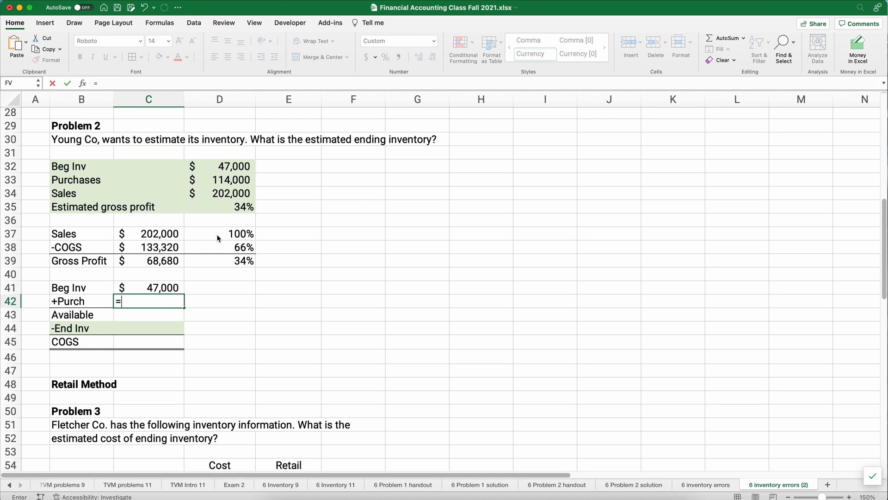
left_click(219, 180)
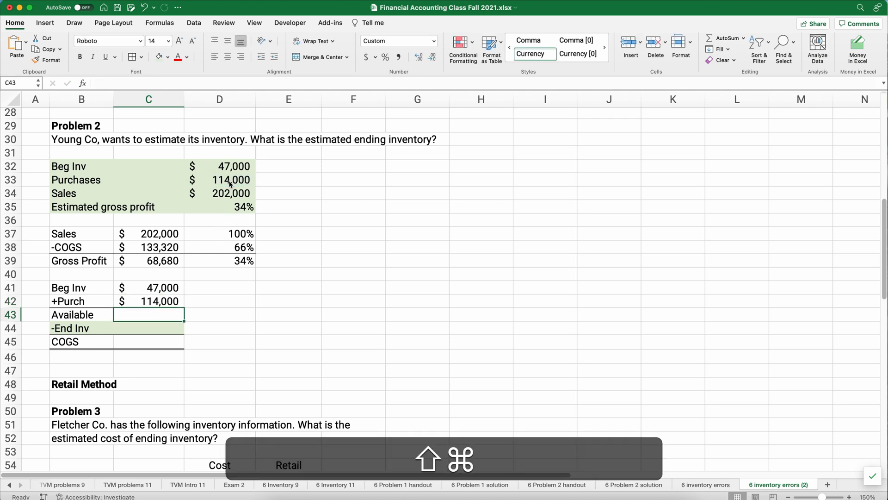
key("Return")
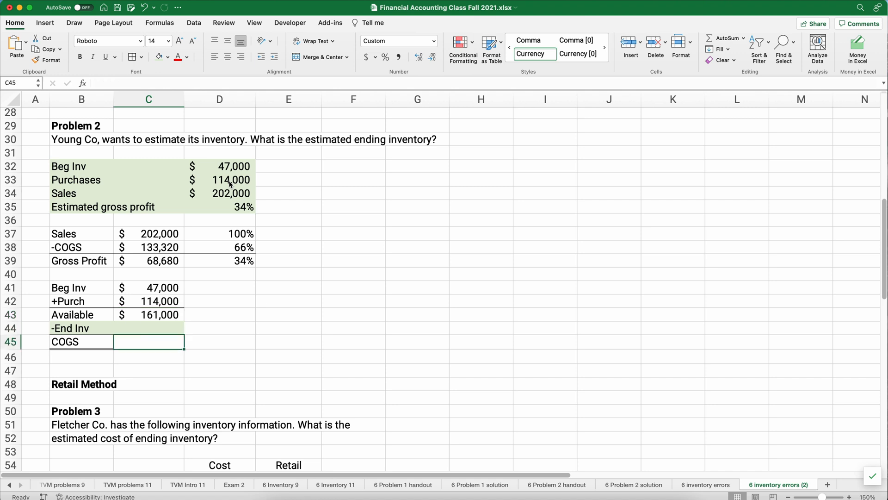
- Link COGS $133,320 from row 38 and compute ending inventory $27,680 as C43-C45
type("=")
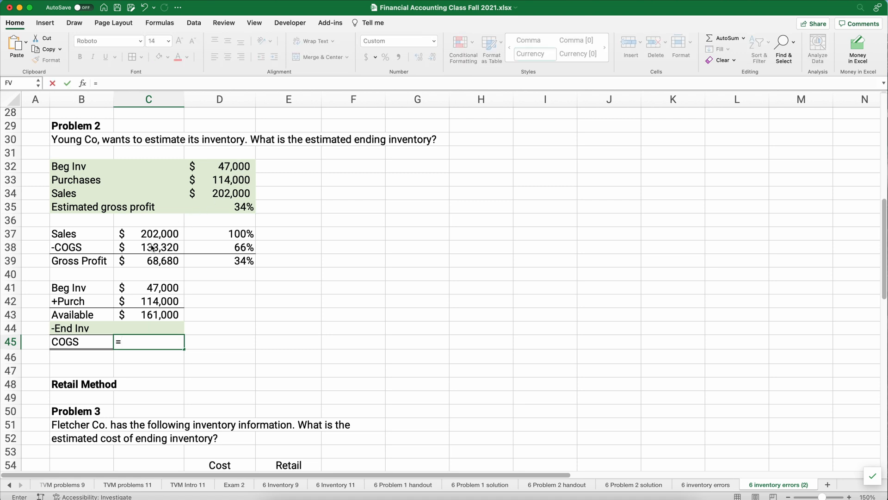
key("Return")
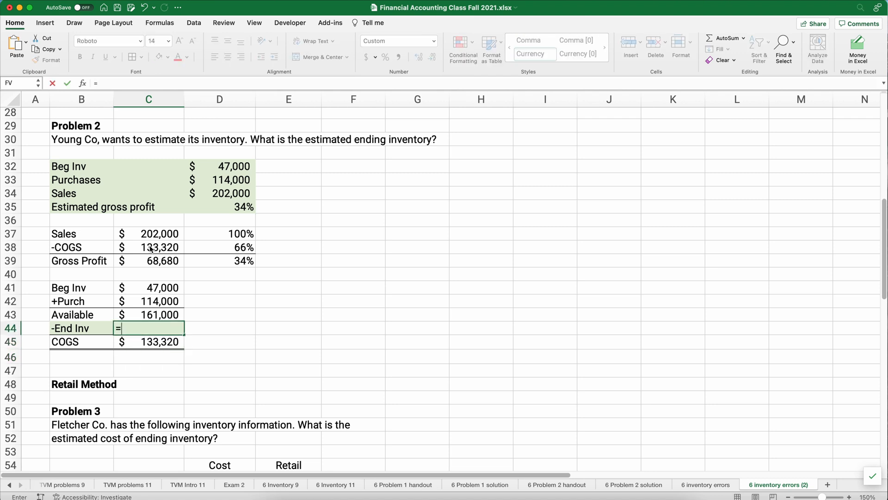
type("C43-C45")
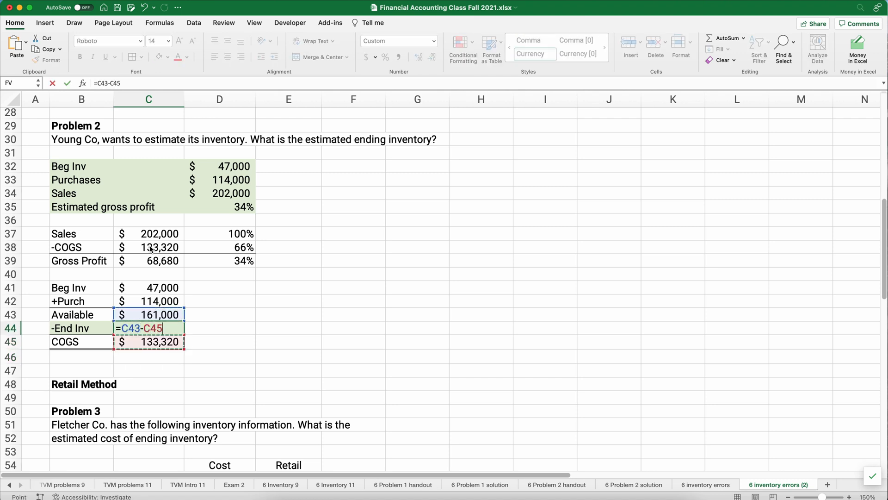
key("Return")
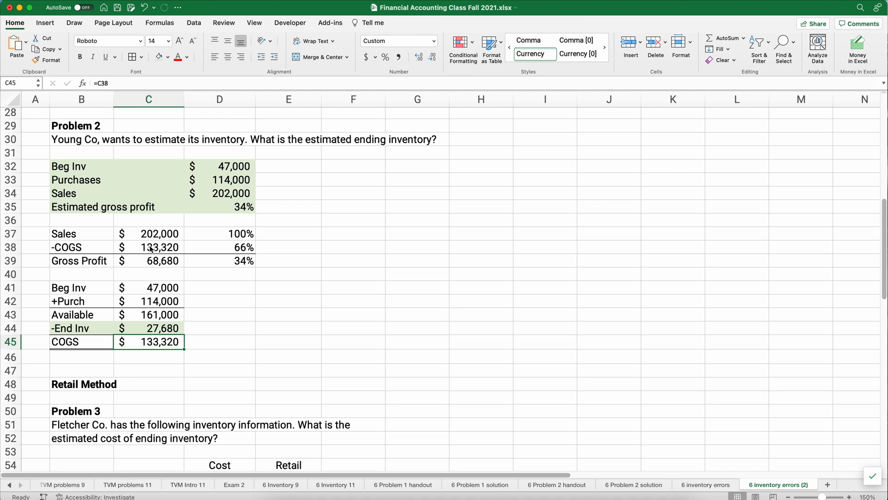
mouse_move(90, 223)
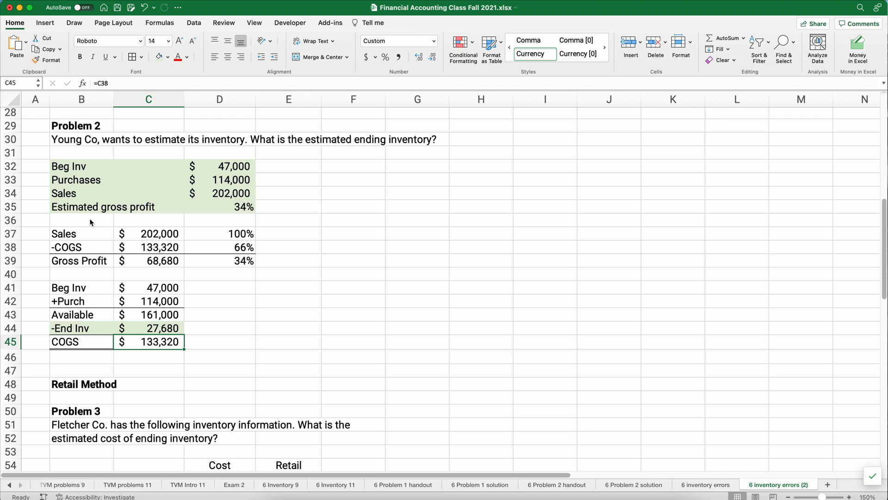
- Scroll down to the Retail Method section showing Fletcher Co.'s Problem 3
left_click(82, 206)
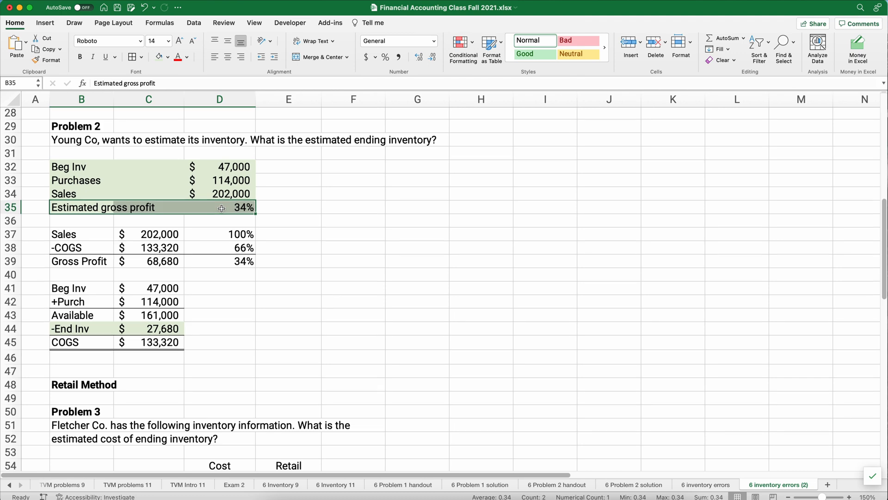
scroll("down", 3)
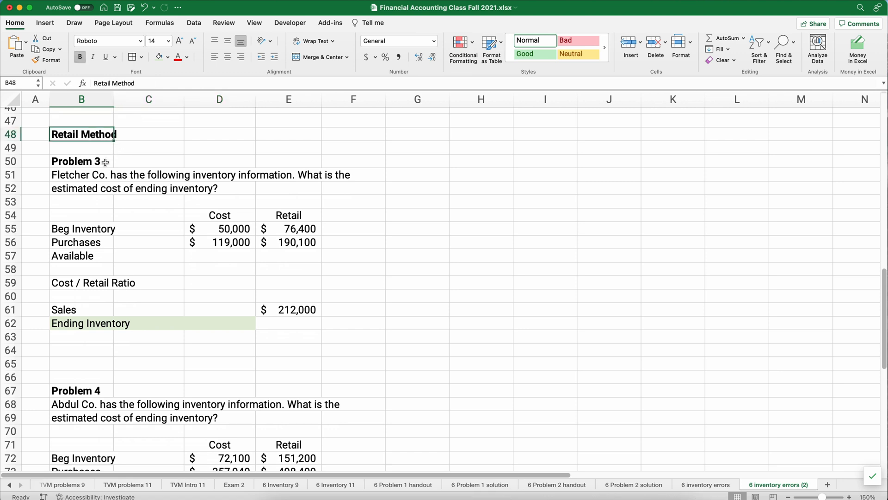
mouse_move(218, 221)
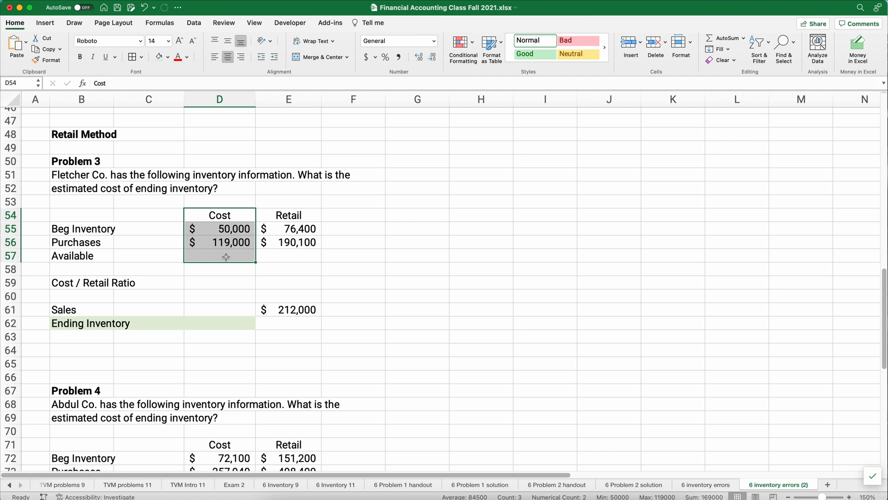
mouse_move(231, 229)
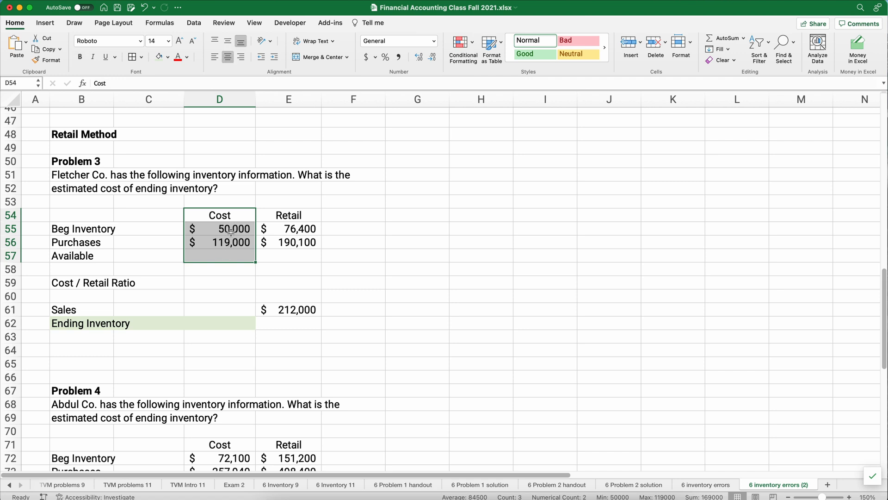
- AutoSum the cost Available total $169,000 and underline the purchases row with a bottom border
left_click(288, 229)
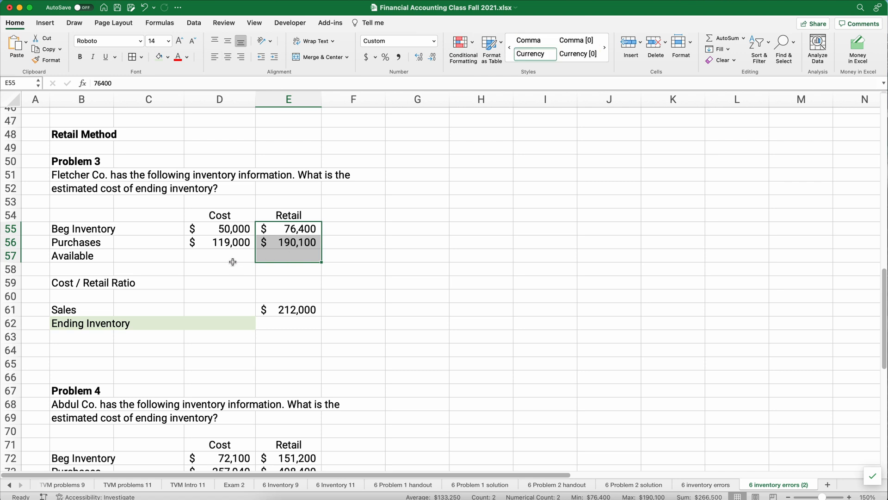
left_click(220, 255)
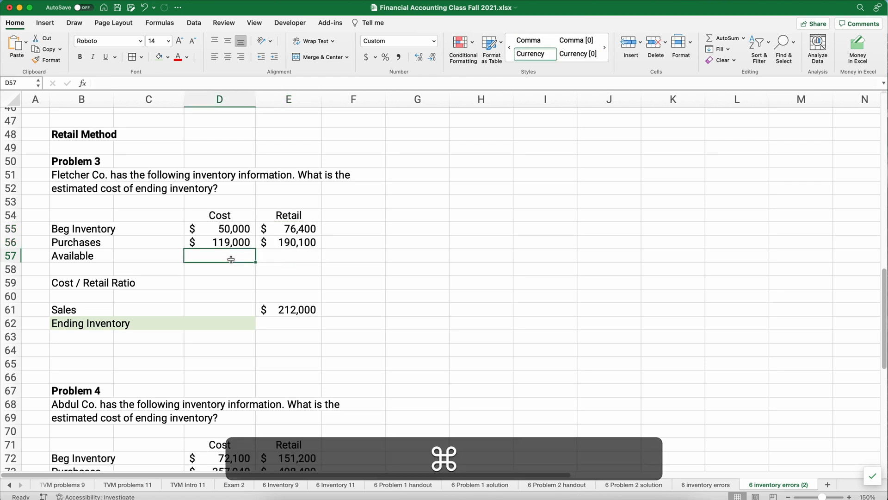
key("Return")
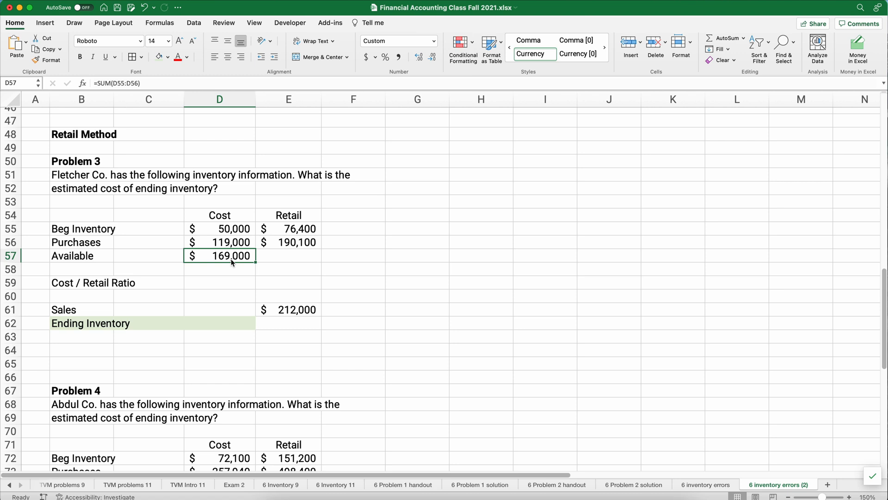
left_click(219, 242)
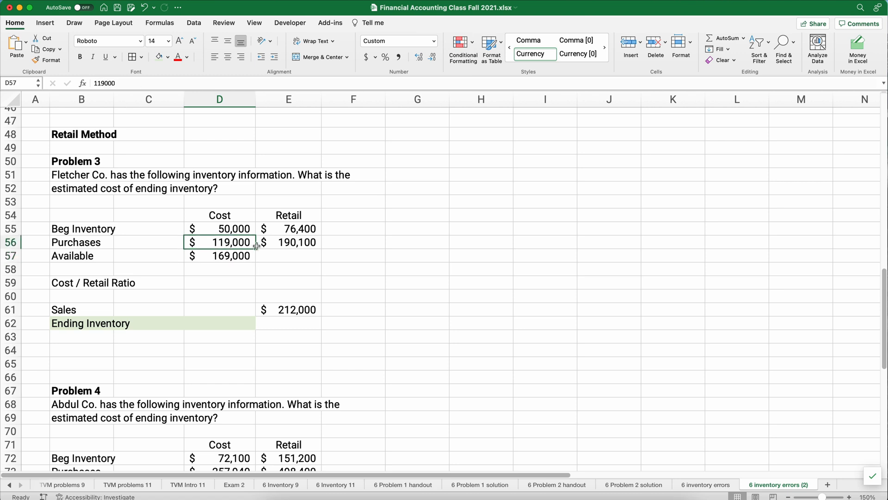
left_click(140, 57)
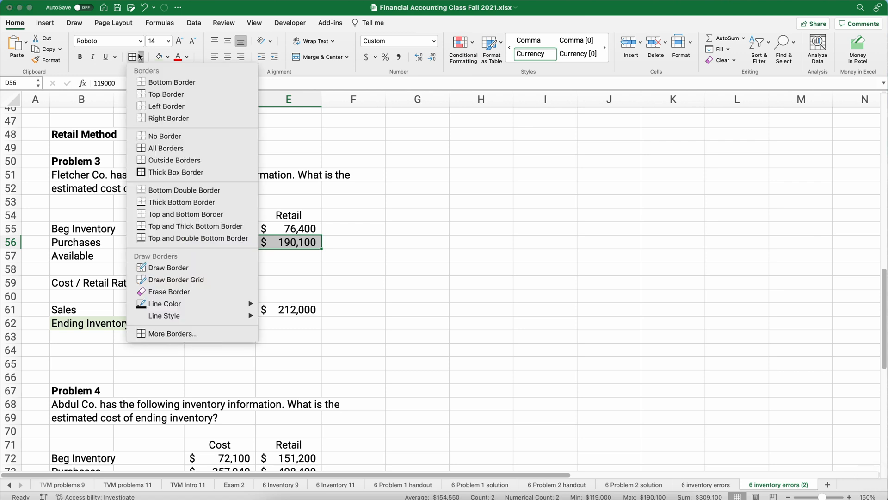
mouse_move(170, 82)
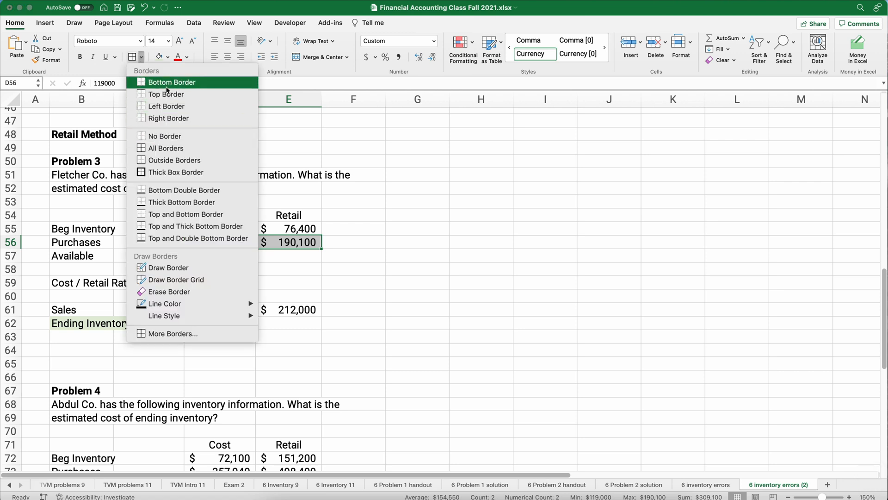
left_click(172, 82)
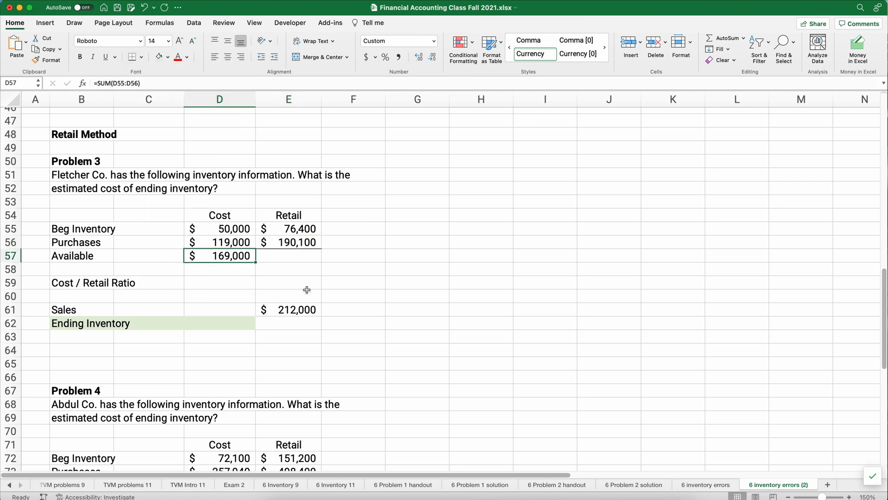
- Total retail Available $266,500 with SUM and begin the cost/retail ratio formula
left_click(287, 255)
type("=SUM(E55:E56)")
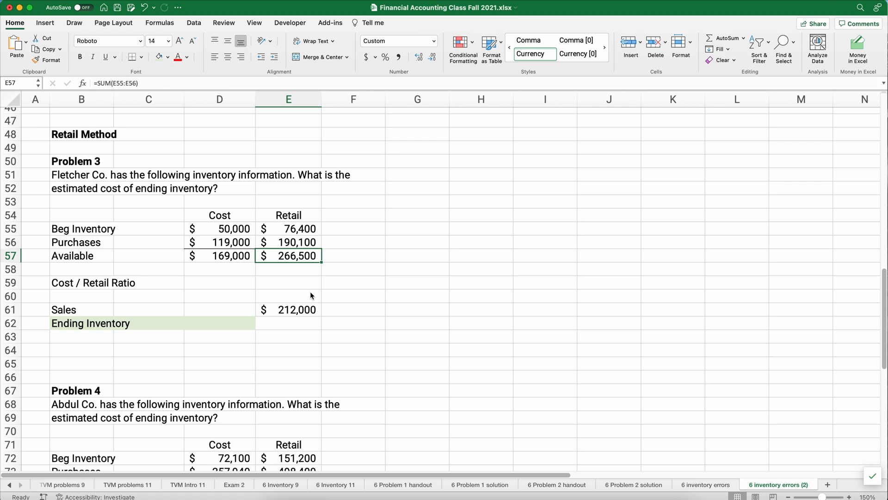
left_click(288, 282)
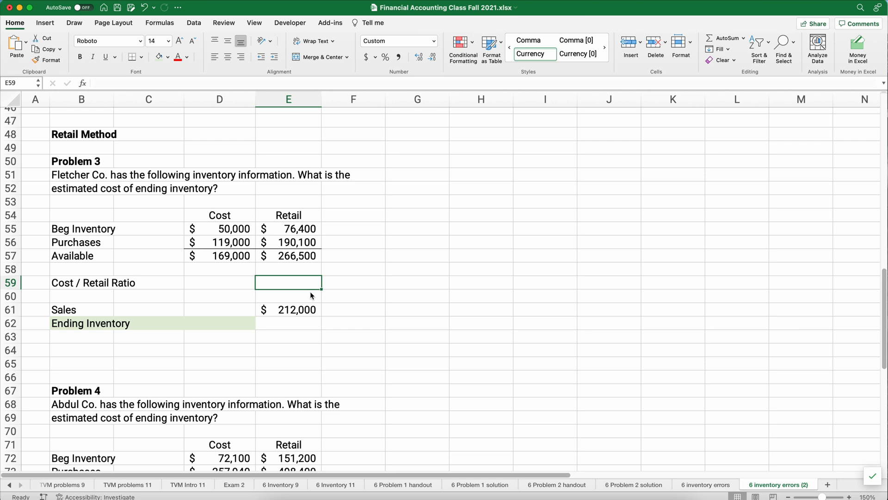
type("=E57")
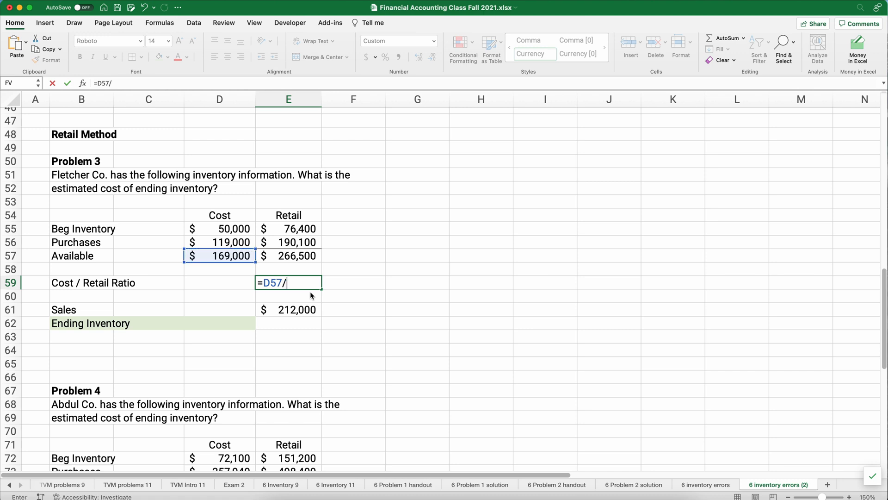
- Divide cost Available by retail Available and format the ratio as 63.41% with two decimals
left_click(288, 255)
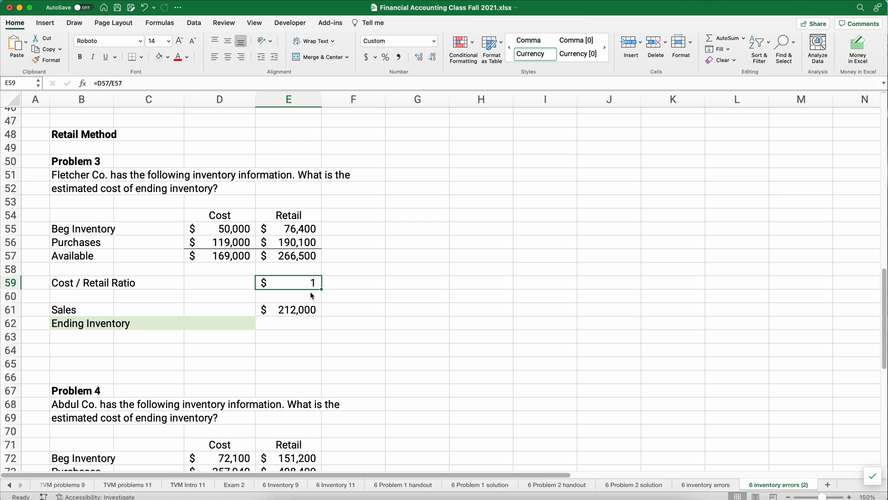
left_click(385, 56)
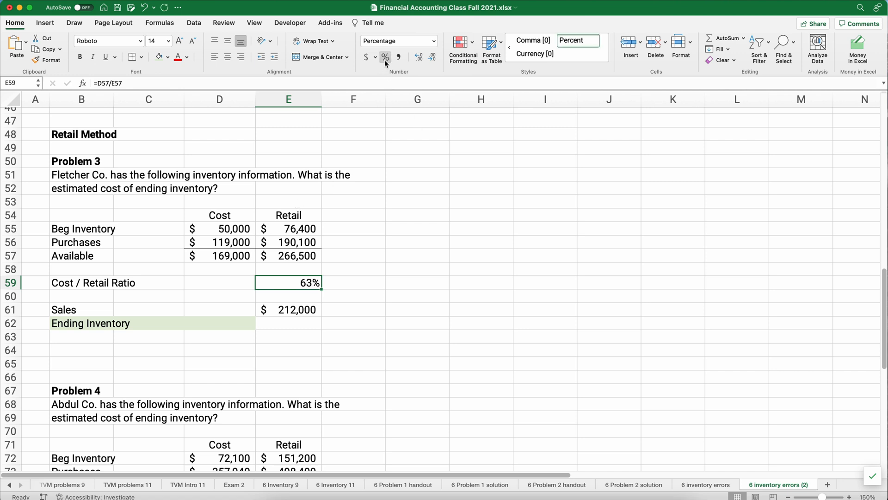
left_click(418, 56)
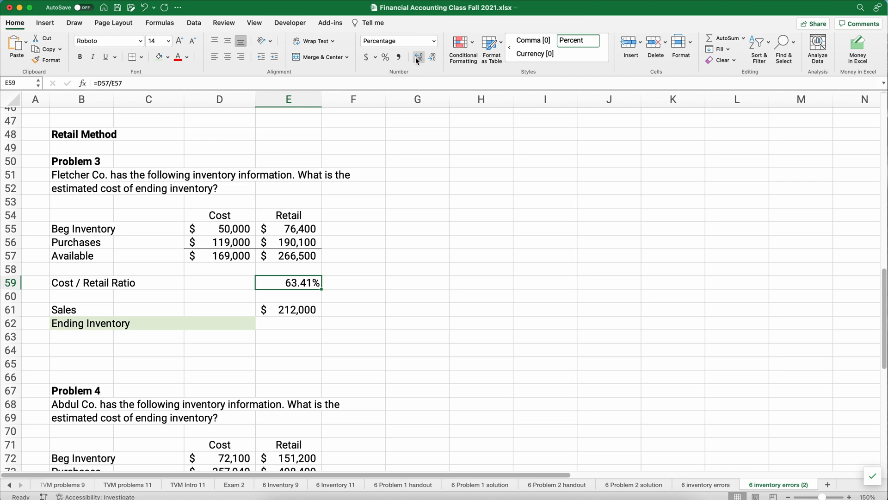
left_click(288, 322)
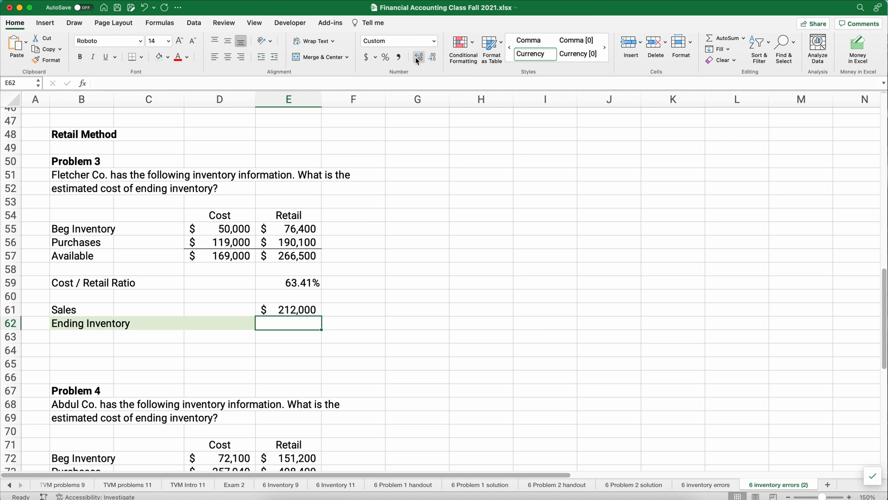
- Compute Problem 3's retail ending inventory of $54,500 as Available less Sales
type("=E59")
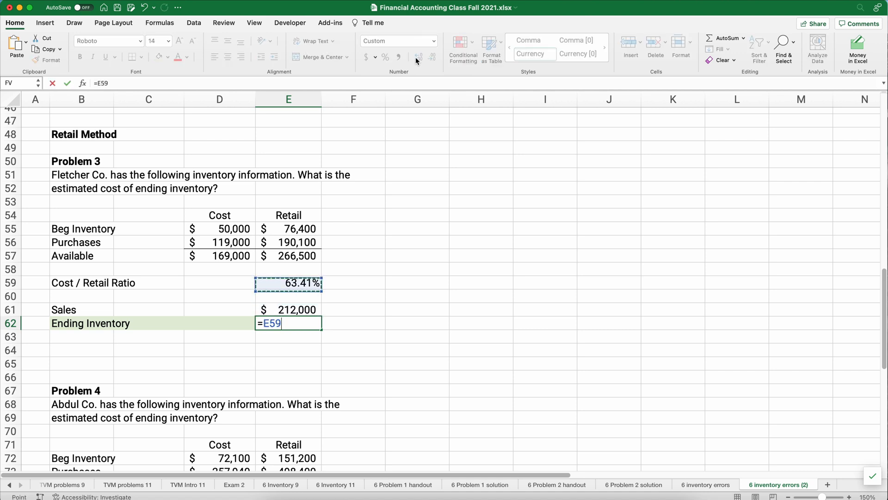
left_click(289, 255)
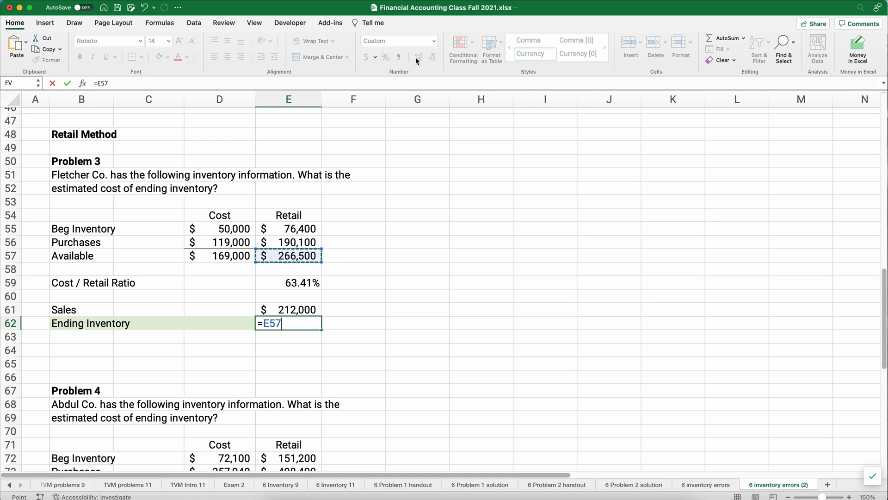
key("Return")
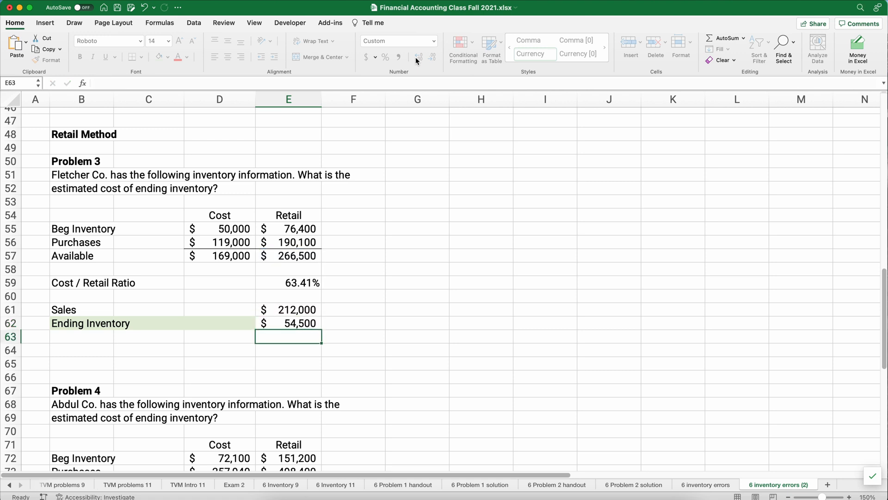
left_click(288, 309)
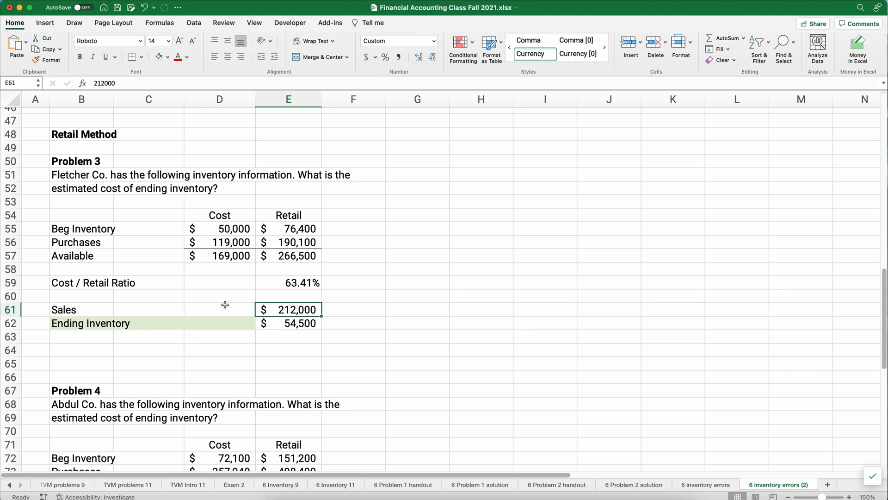
left_click(219, 309)
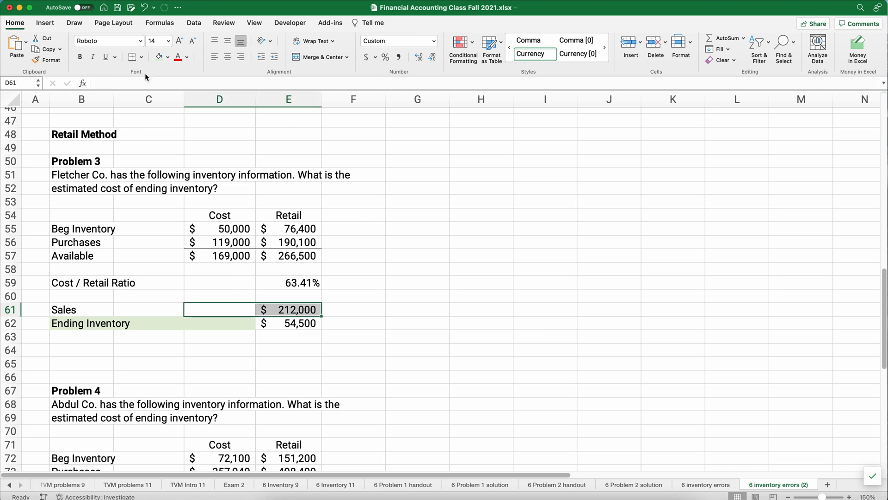
mouse_move(297, 328)
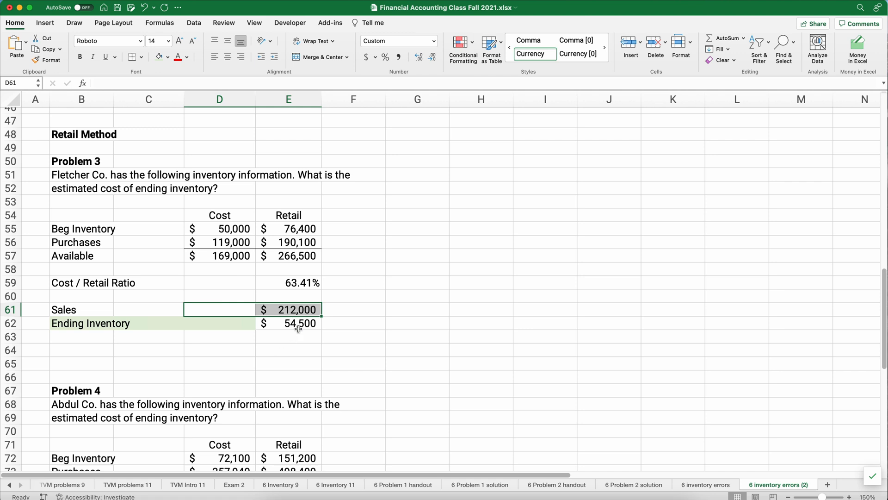
left_click(289, 322)
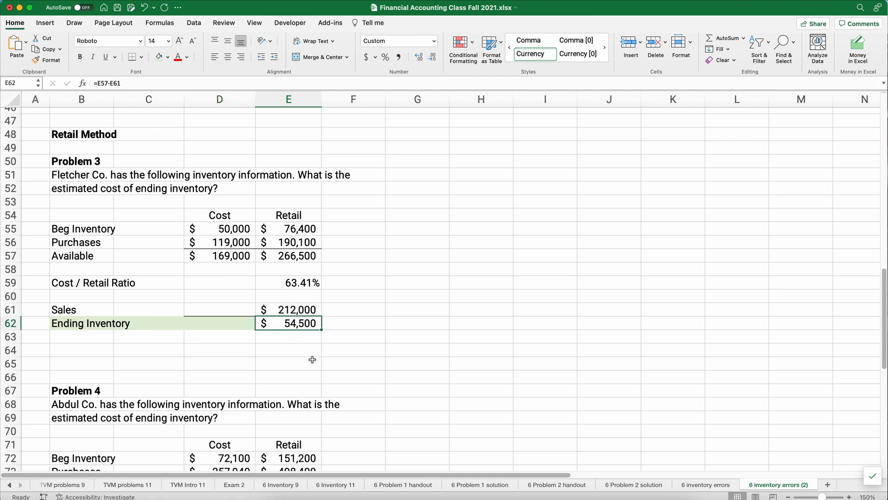
- Compute Problem 3's cost ending inventory in D62 as $34,561 via the 63.41% ratio
left_click(220, 323)
type("=E62*D59")
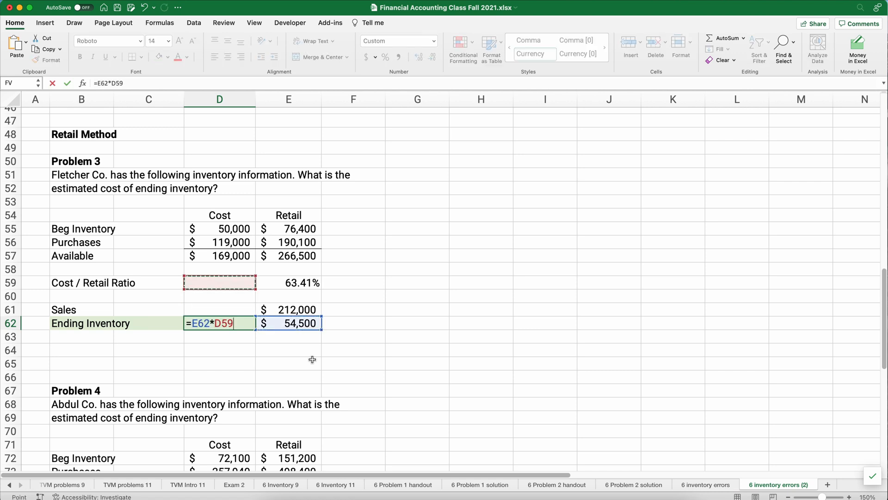
left_click(289, 282)
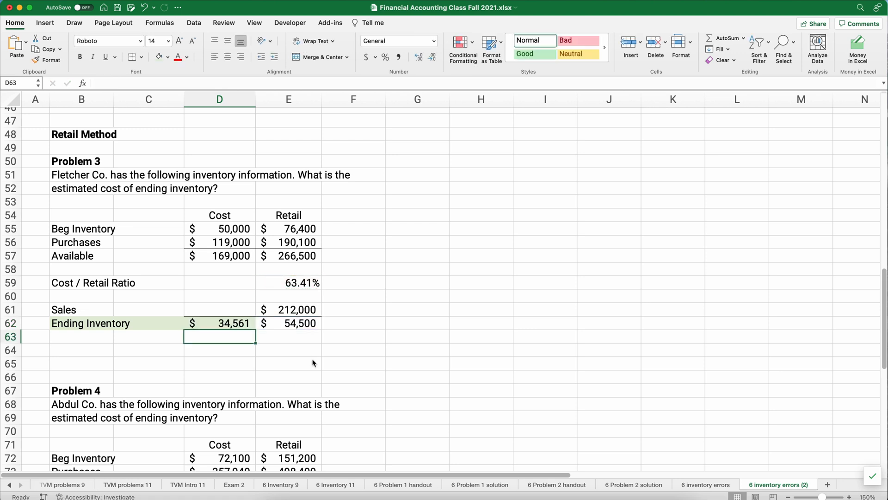
left_click(220, 323)
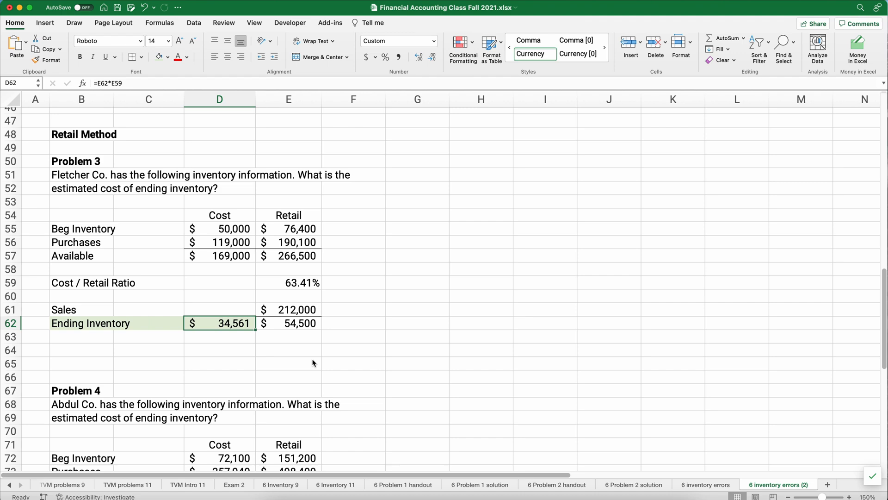
- Total Problem 4's Available row: $330,040 at cost and =SUM(E72:E73) giving $649,600 at retail
scroll("down", 3)
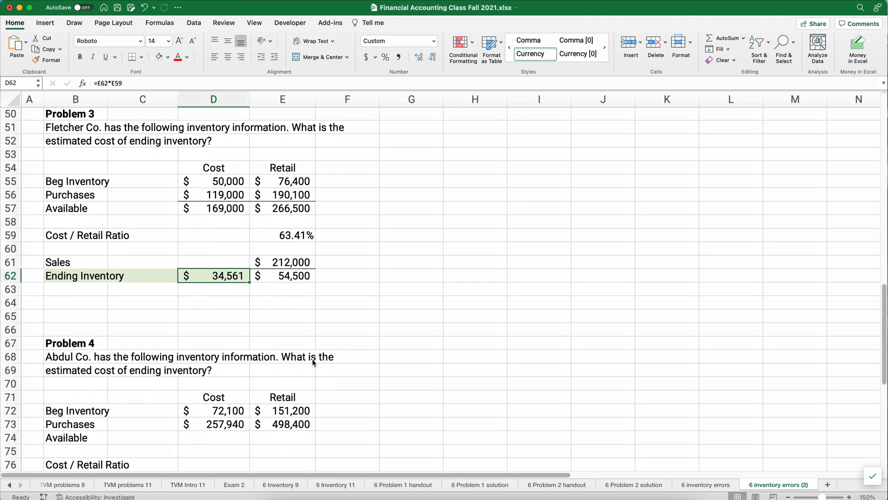
scroll("down", 3)
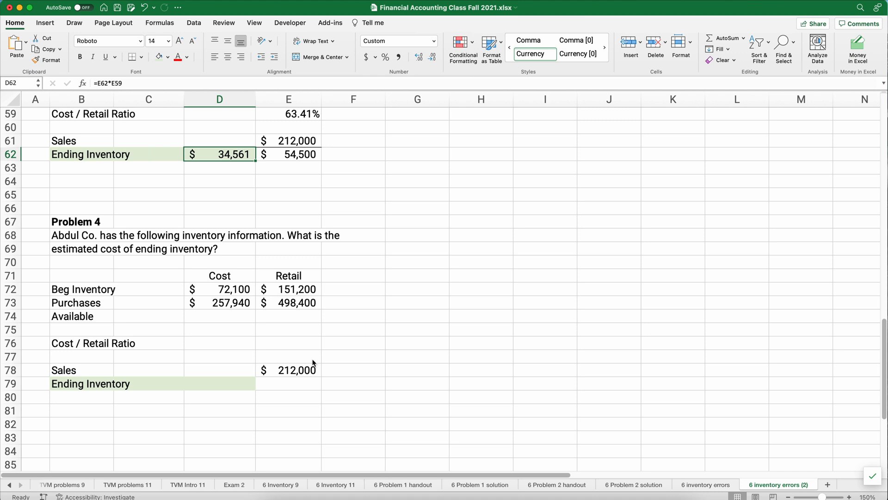
mouse_move(219, 303)
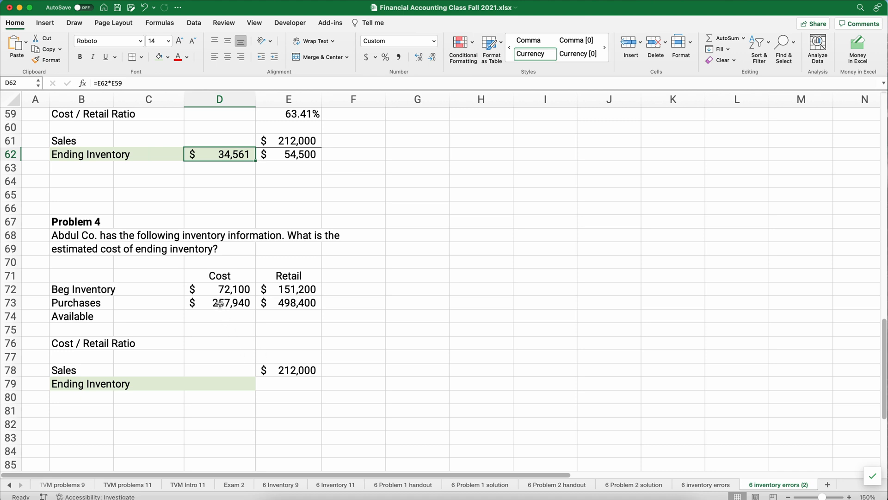
left_click(221, 302)
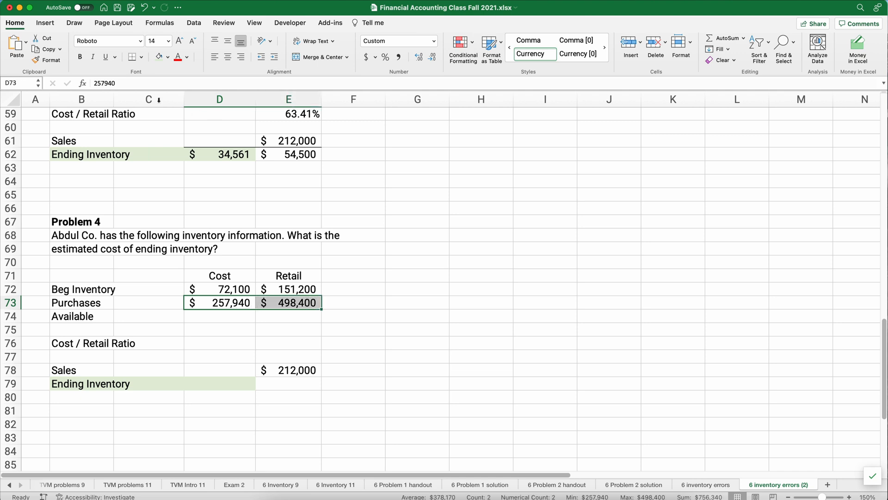
mouse_move(230, 315)
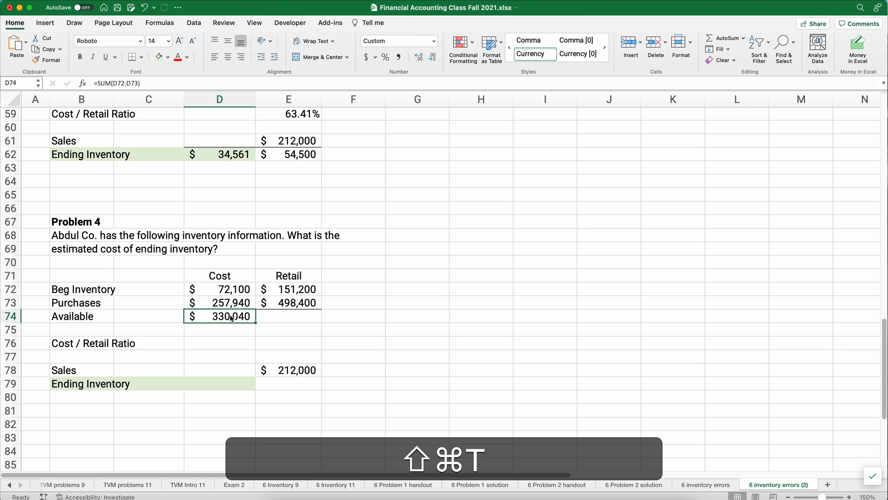
left_click(289, 316)
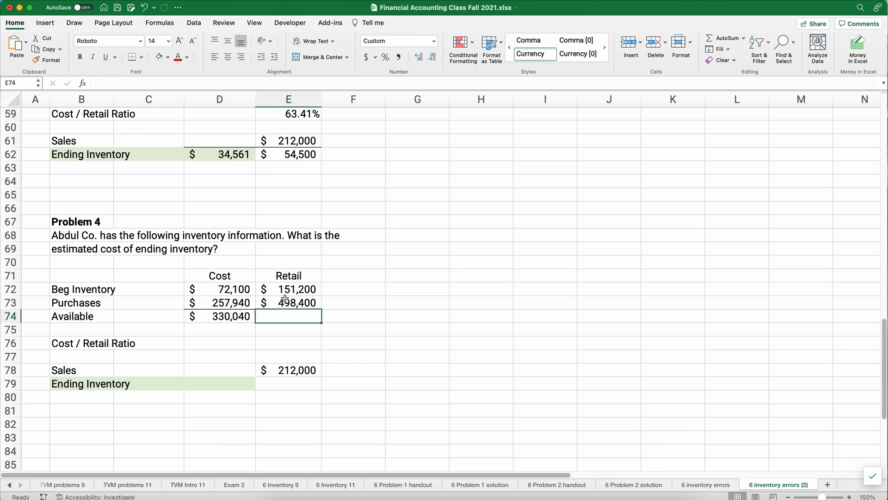
mouse_move(281, 333)
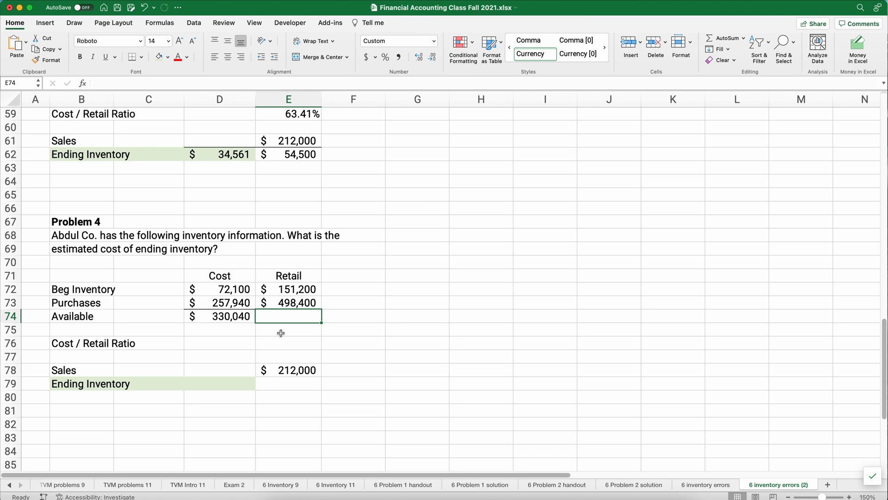
type("=SUM(E72:E73)")
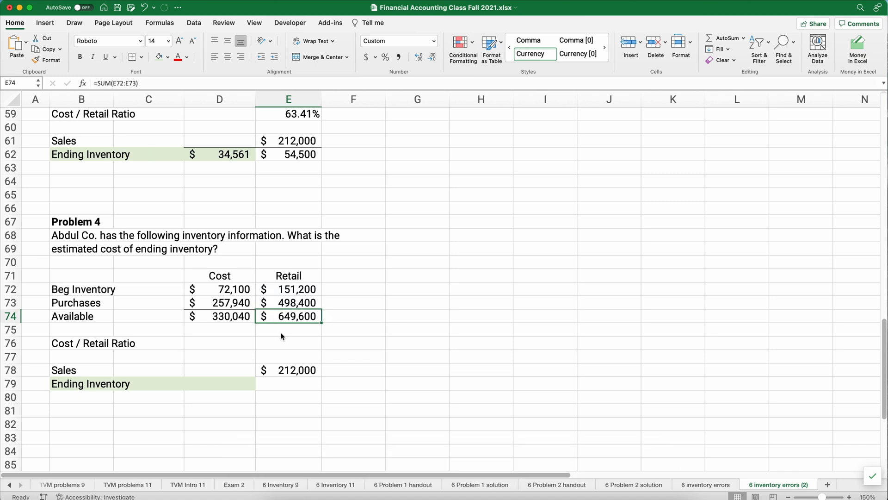
left_click(288, 343)
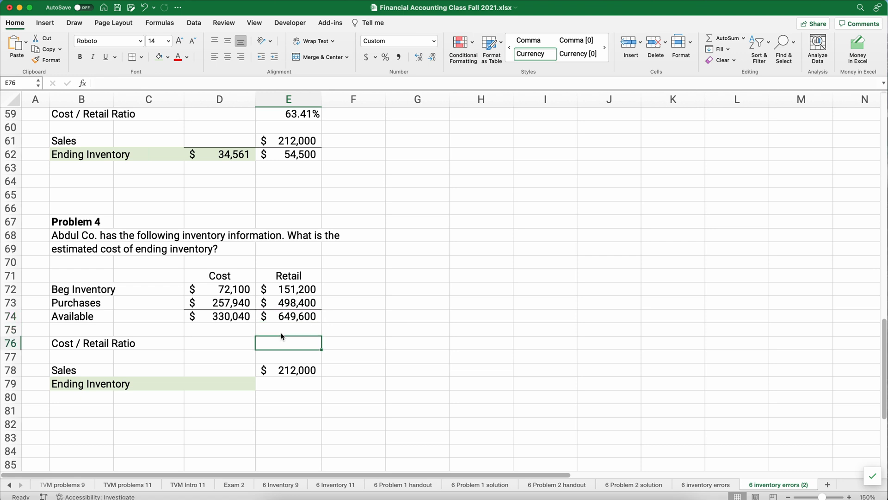
- Compute Problem 4's cost/retail ratio =D74/E74 in E76, formatted as 50.81%
type("=E74")
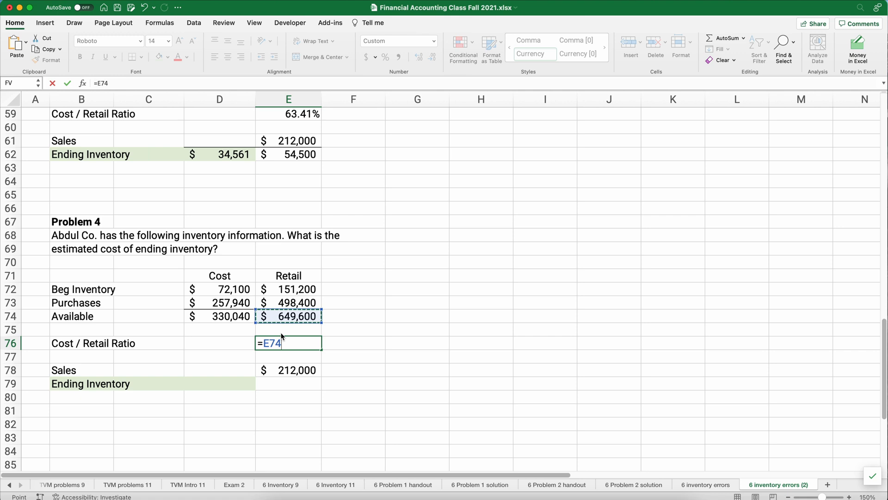
left_click(219, 316)
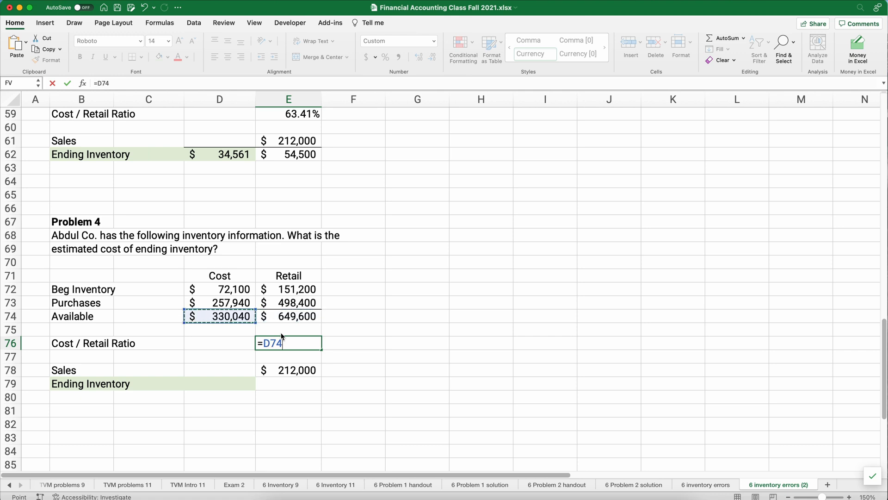
key("Return")
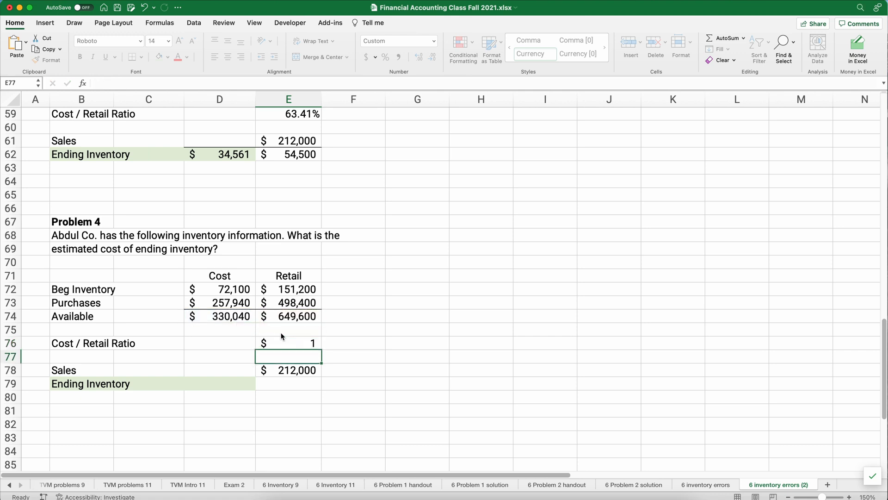
left_click(287, 342)
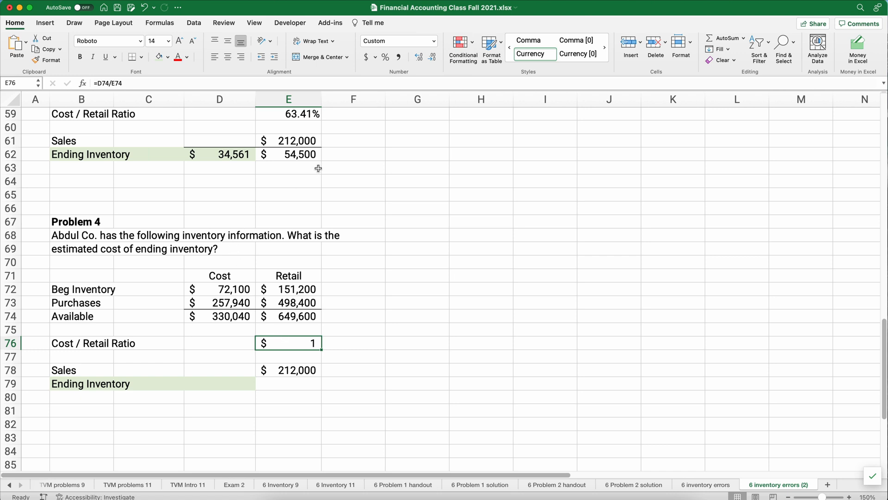
left_click(385, 56)
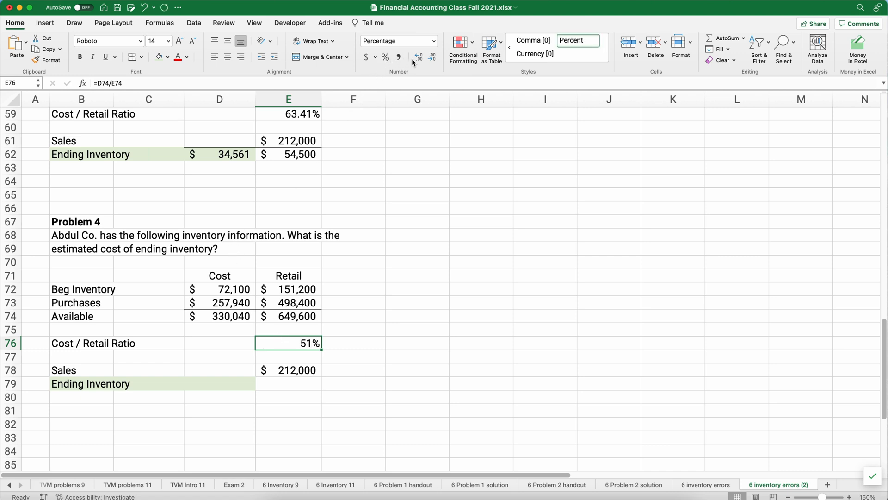
left_click(431, 57)
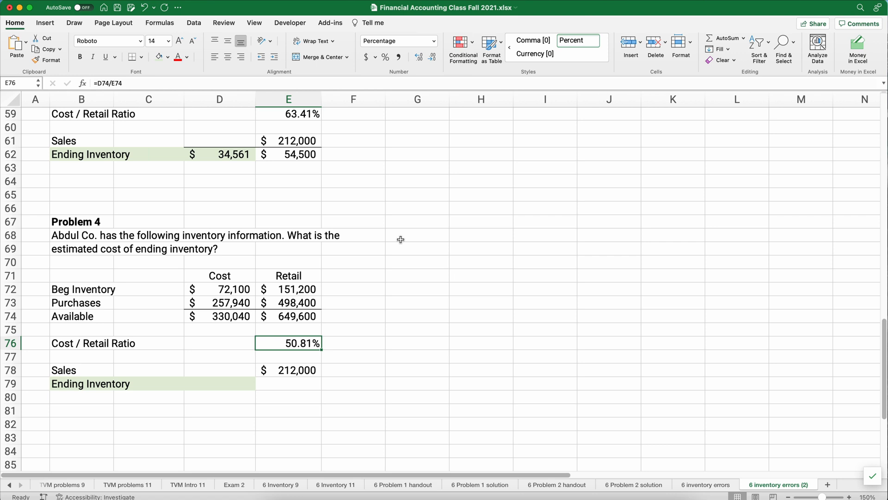
left_click(287, 370)
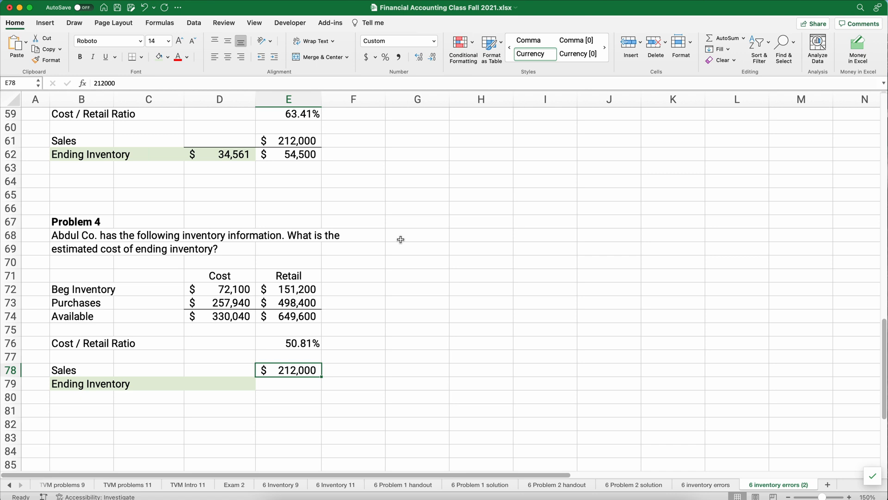
- Correct Sales to $512,000 and compute retail ending inventory =E74-E78 giving $137,600
type("5")
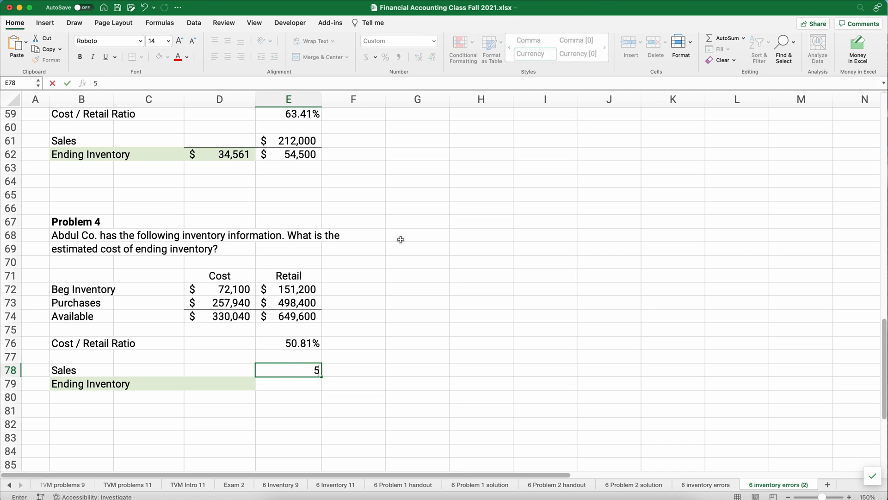
key("Return")
type("=")
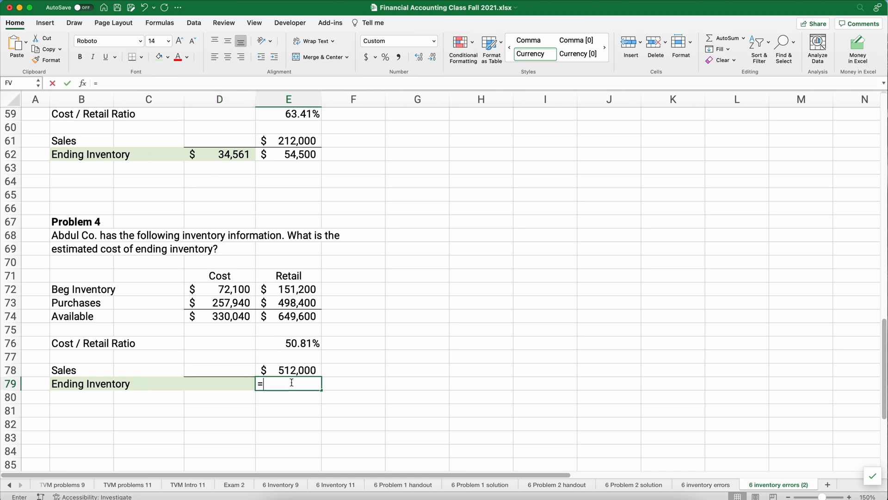
left_click(288, 316)
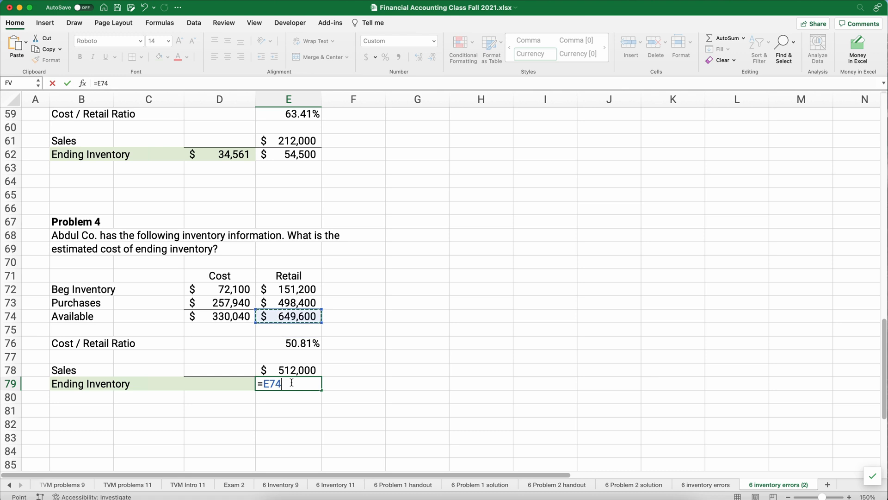
type("-")
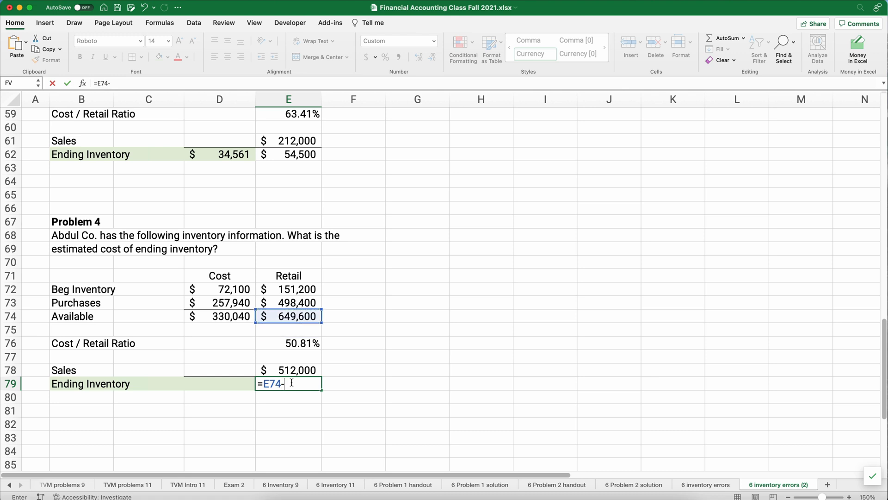
key("Return")
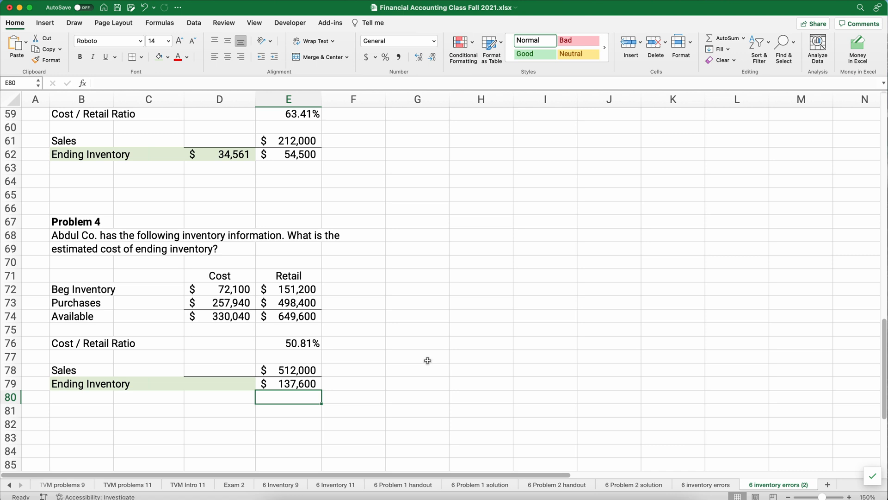
- Compute Problem 4's cost ending inventory =E79*E76 in D79, giving $69,910
left_click(220, 383)
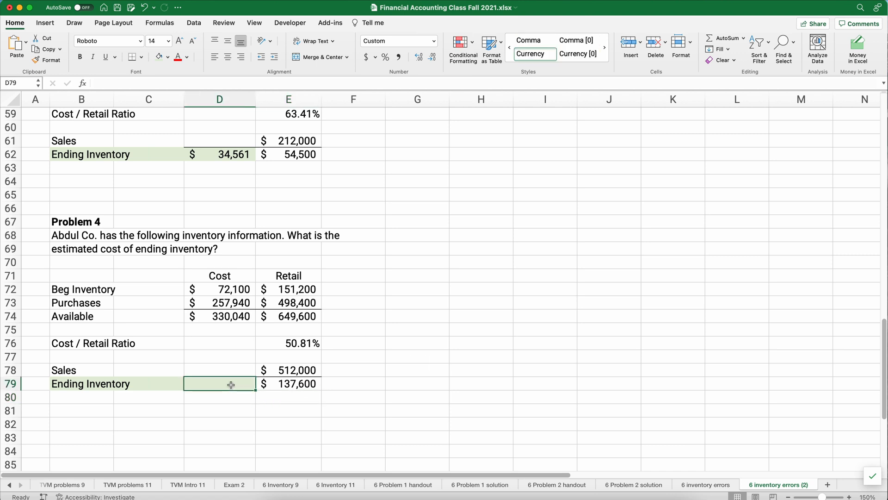
type("=E79*E76")
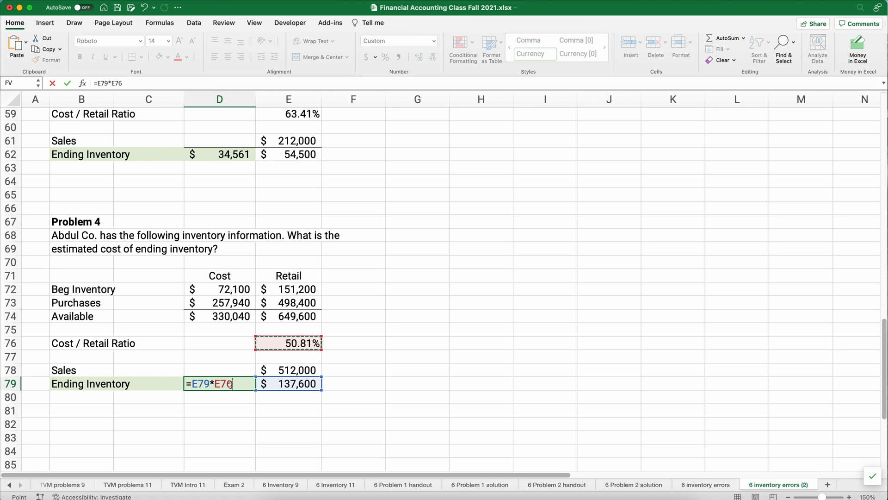
key("Return")
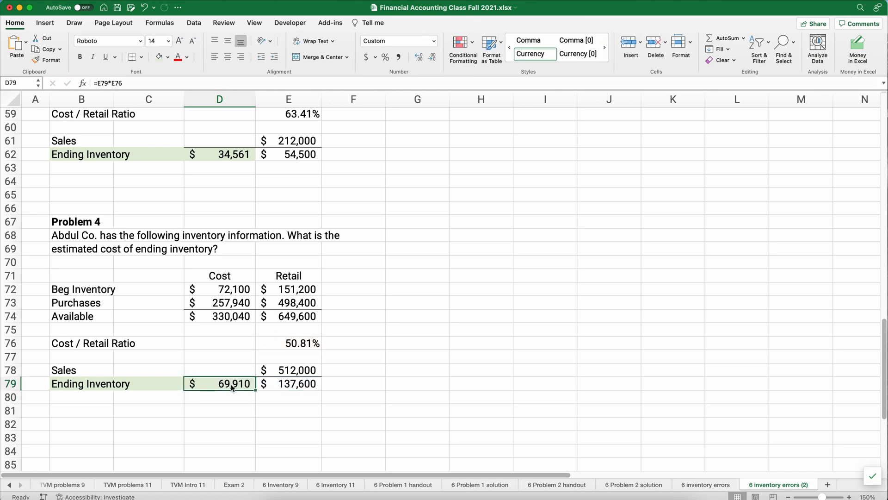